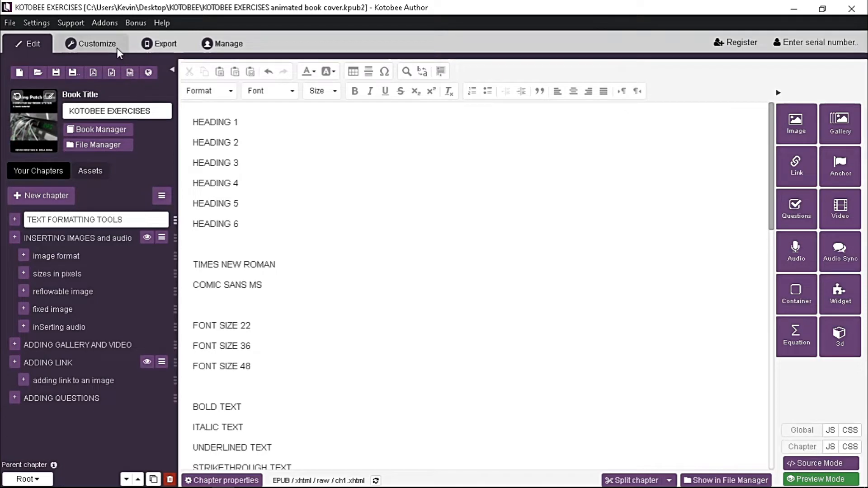
# Preview the ebook on the Desktop Screen platform in the Customize settings.
pyautogui.click(93, 43)
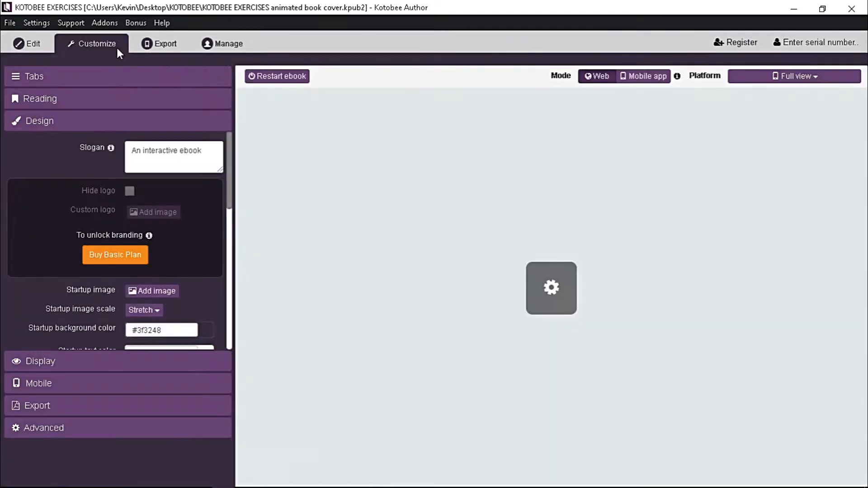
pyautogui.click(794, 76)
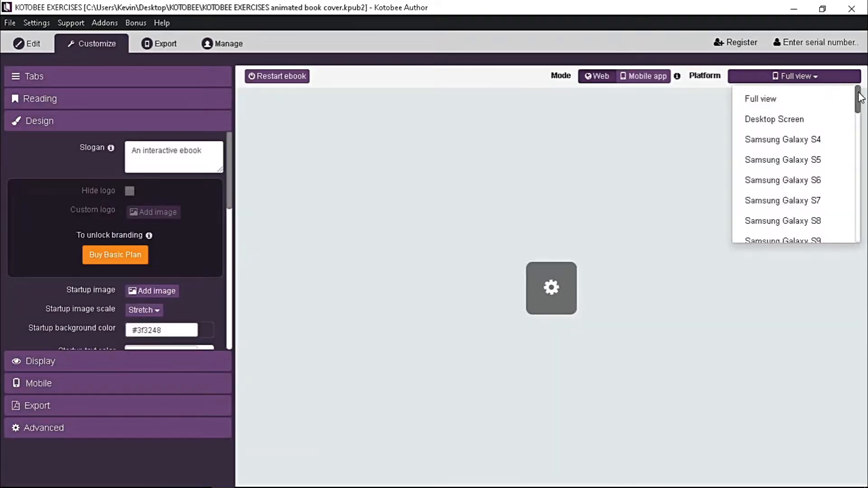
pyautogui.scroll(-3)
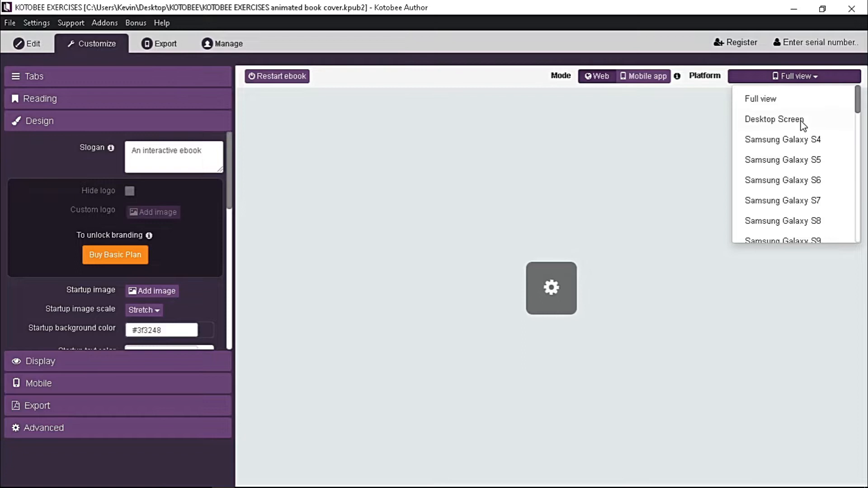
pyautogui.click(775, 119)
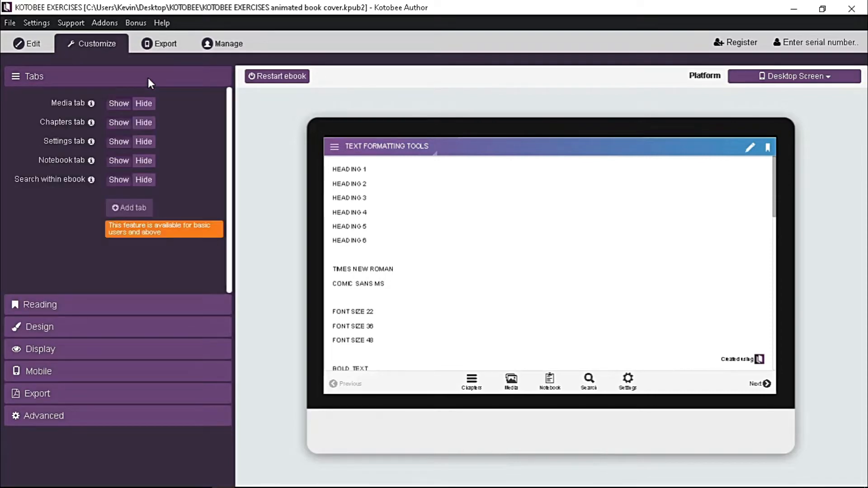
pyautogui.moveTo(76, 111)
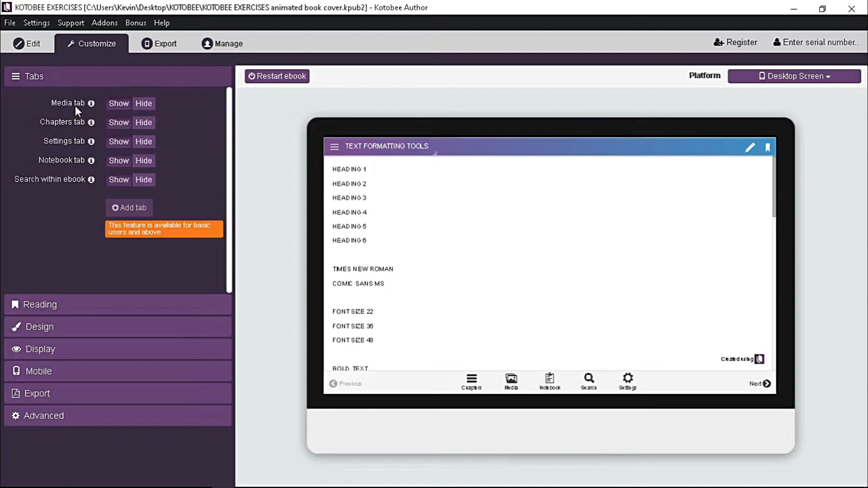
pyautogui.moveTo(69, 136)
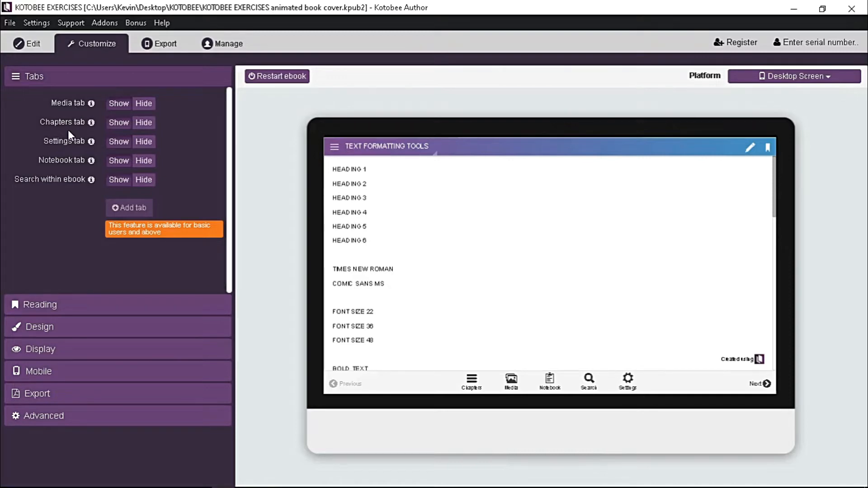
pyautogui.moveTo(69, 183)
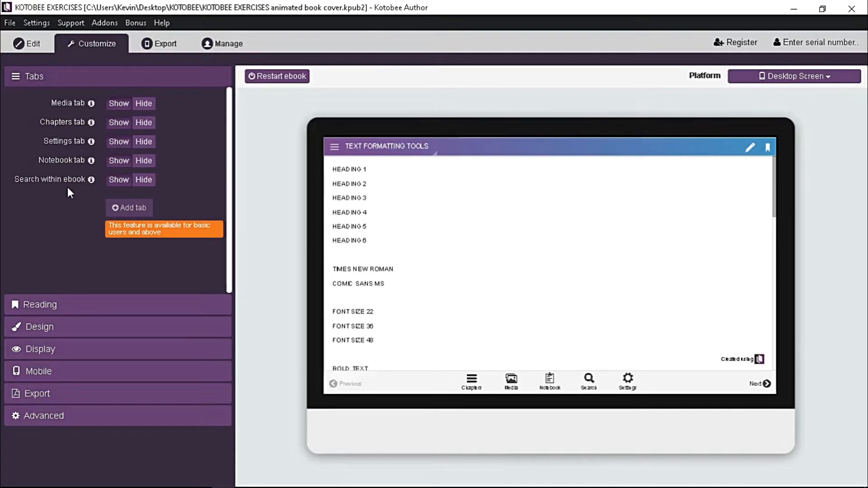
pyautogui.moveTo(465, 408)
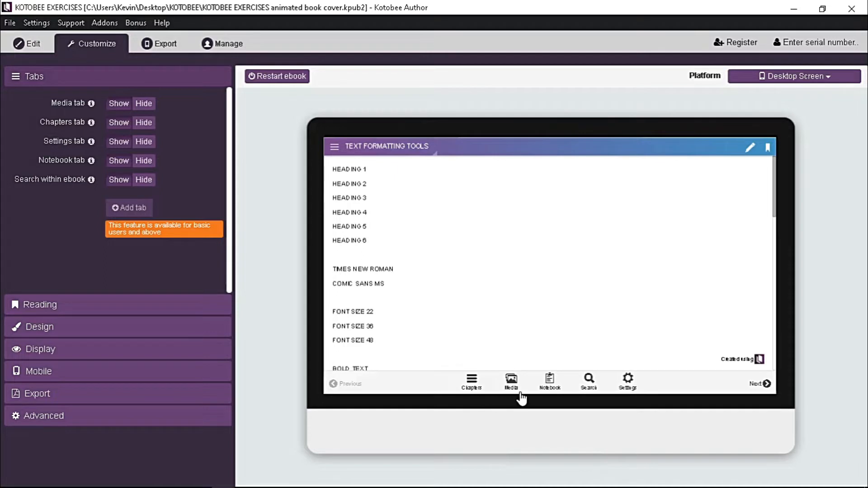
pyautogui.moveTo(576, 397)
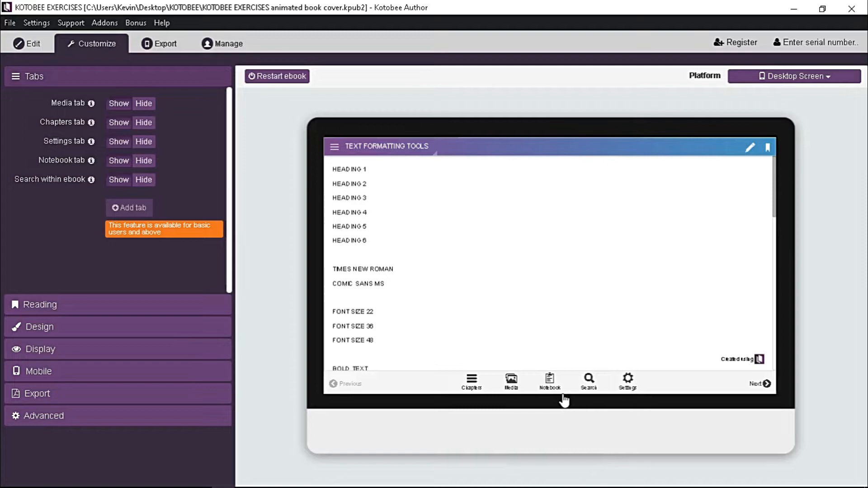
pyautogui.moveTo(533, 399)
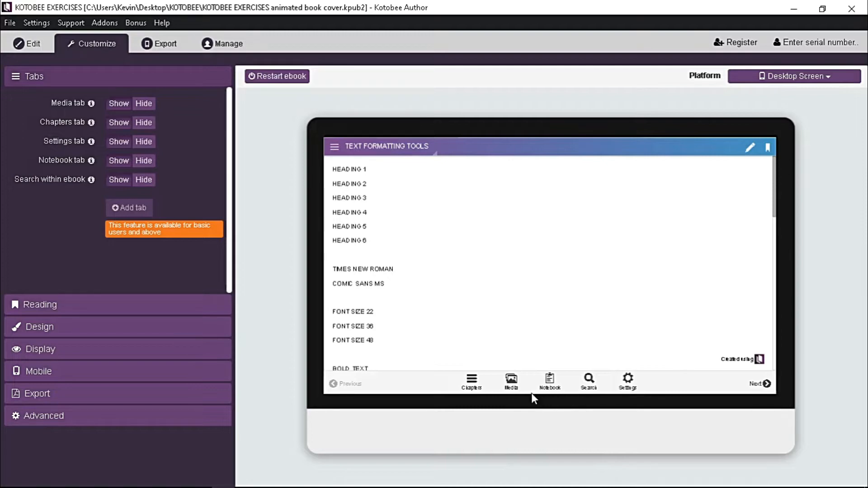
pyautogui.moveTo(525, 400)
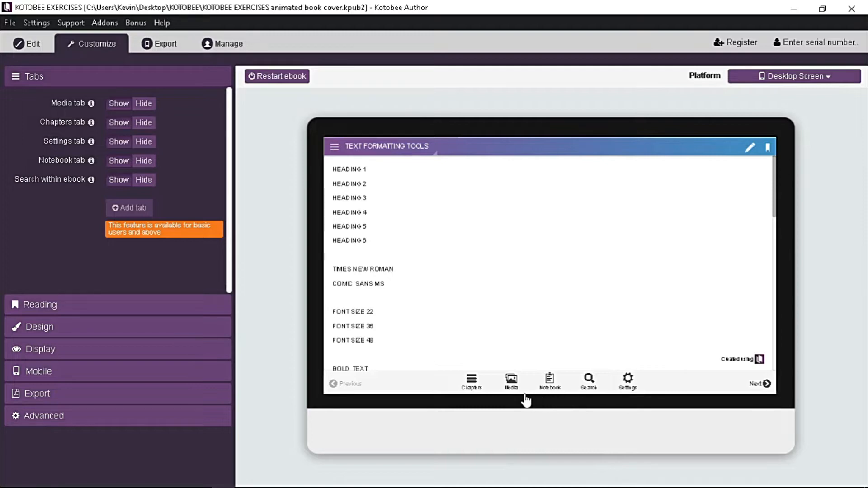
pyautogui.moveTo(201, 220)
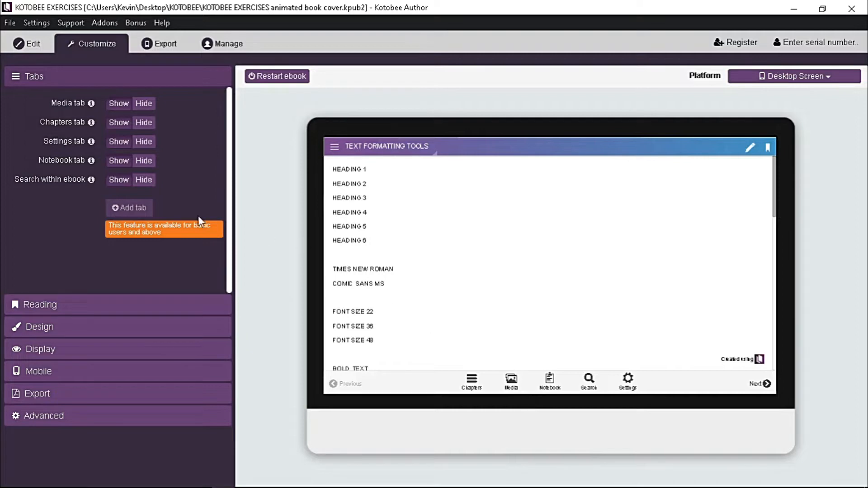
pyautogui.moveTo(144, 180)
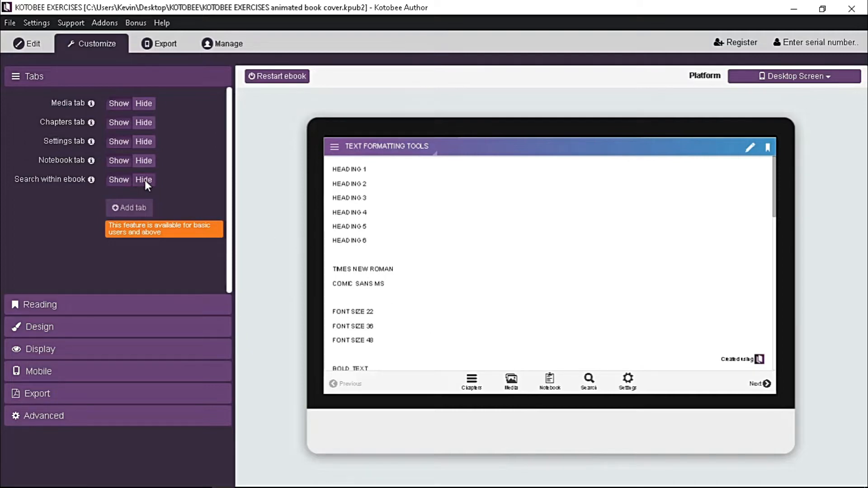
# Hide the 'Search within ebook' tab from the reader toolbar.
pyautogui.click(143, 179)
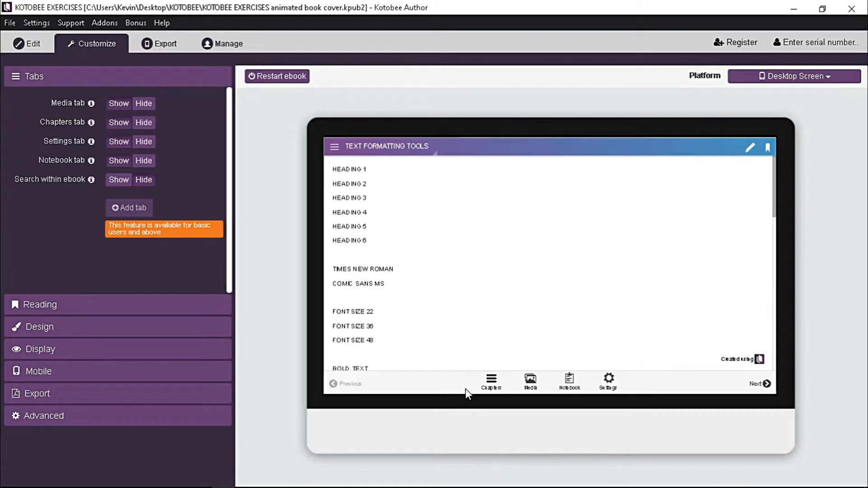
pyautogui.moveTo(471, 395)
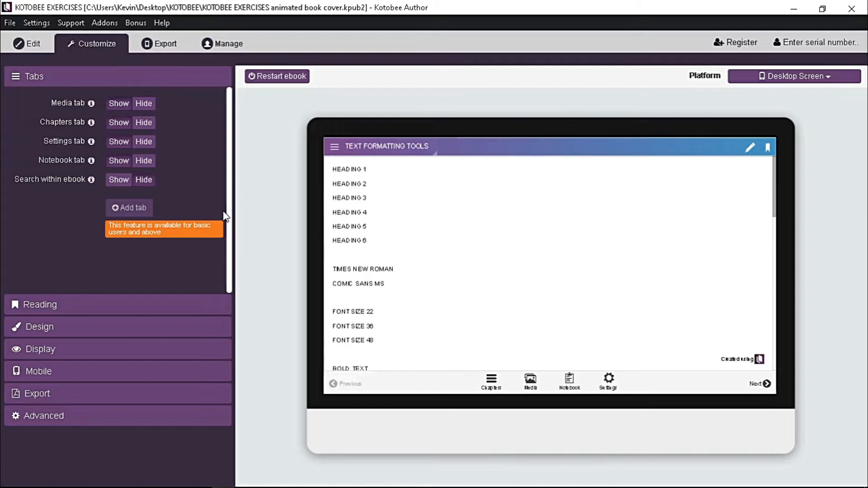
# Show Search again, hide the Media and Chapters tabs, and test panels in the preview.
pyautogui.click(118, 179)
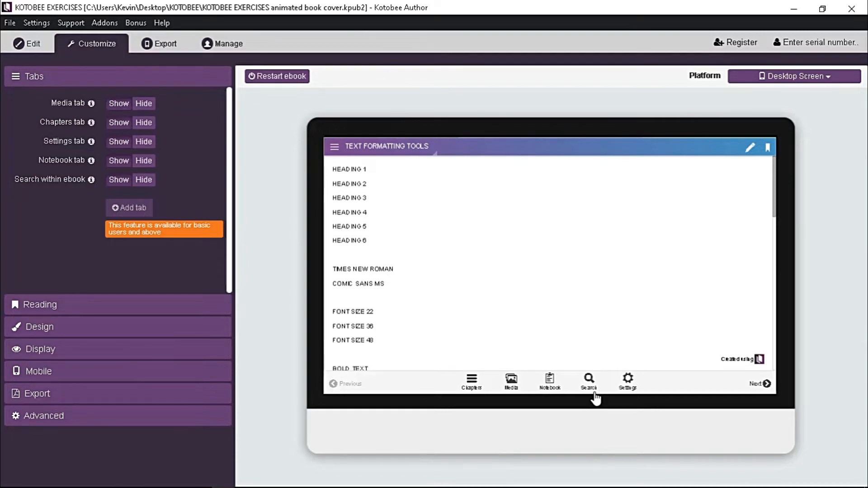
pyautogui.moveTo(511, 384)
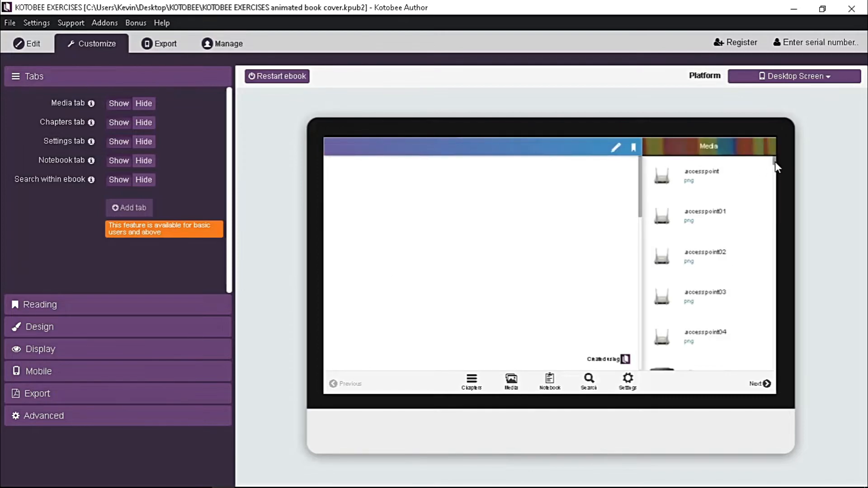
pyautogui.scroll(-3)
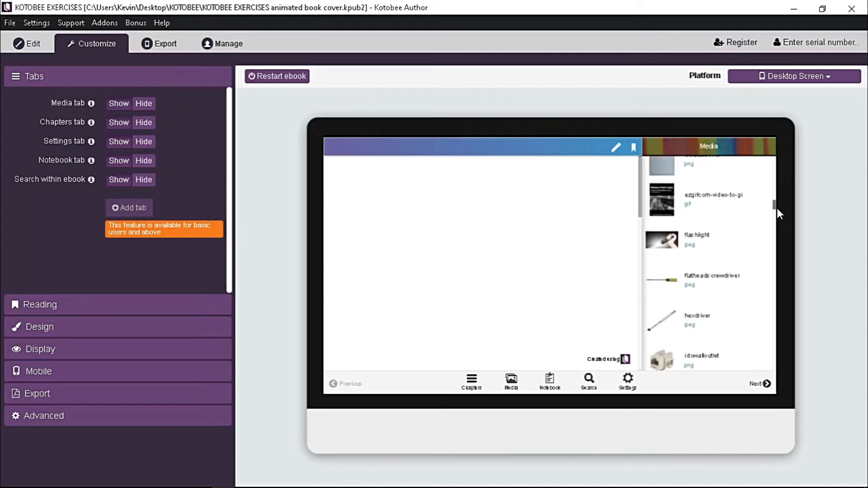
pyautogui.scroll(-3)
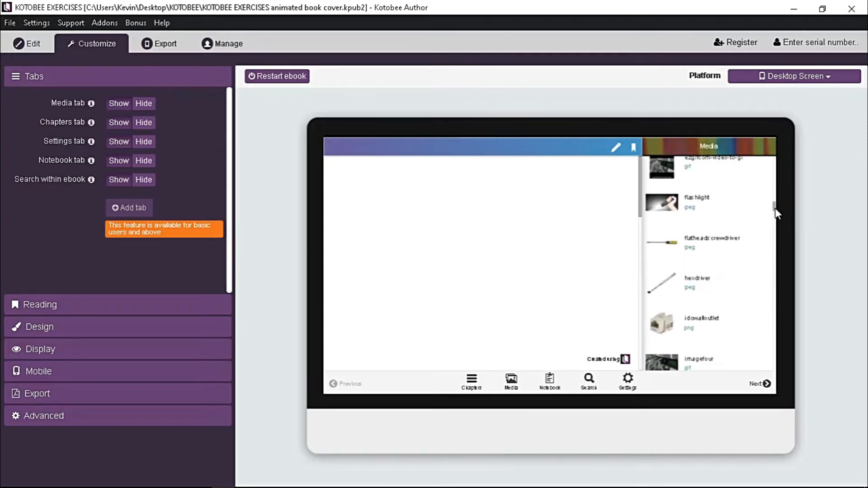
pyautogui.scroll(-3)
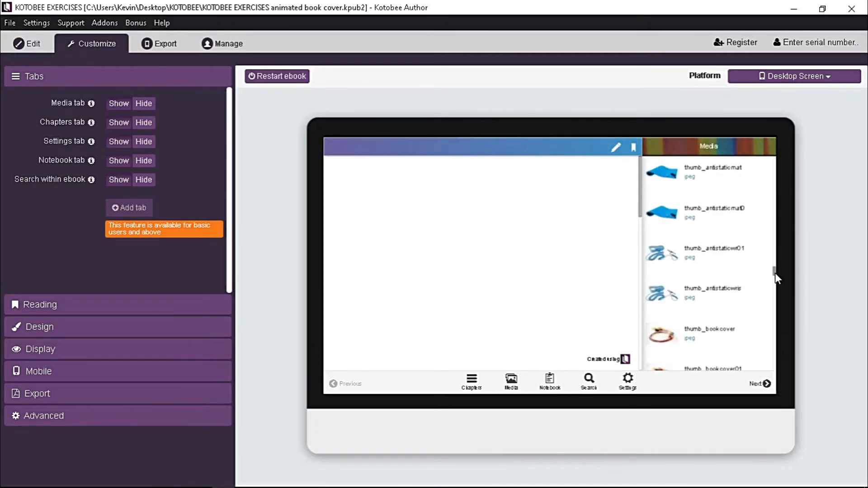
pyautogui.scroll(-3)
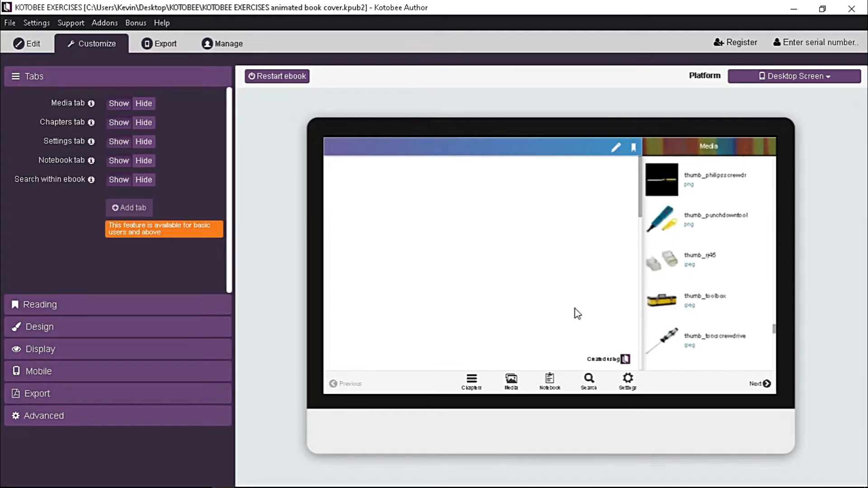
pyautogui.click(143, 104)
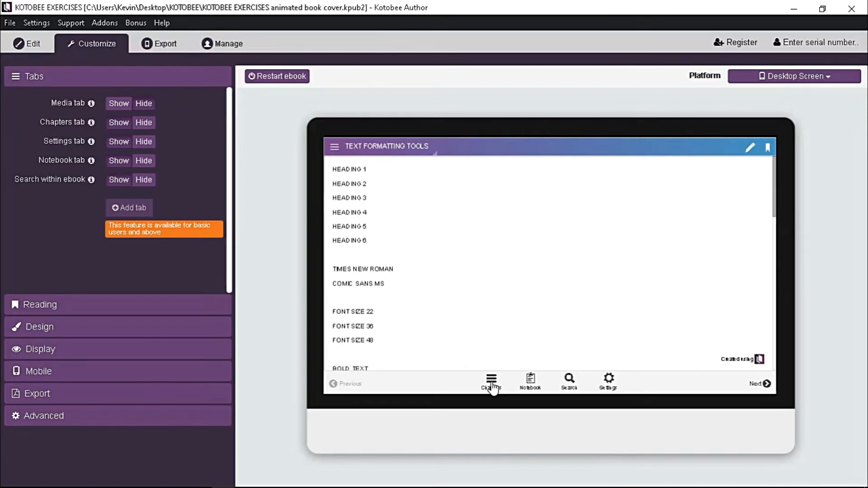
pyautogui.click(491, 382)
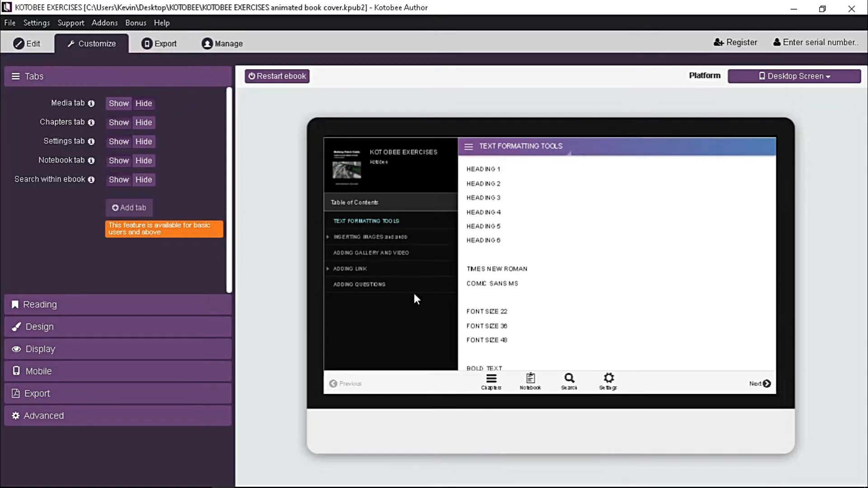
pyautogui.moveTo(470, 153)
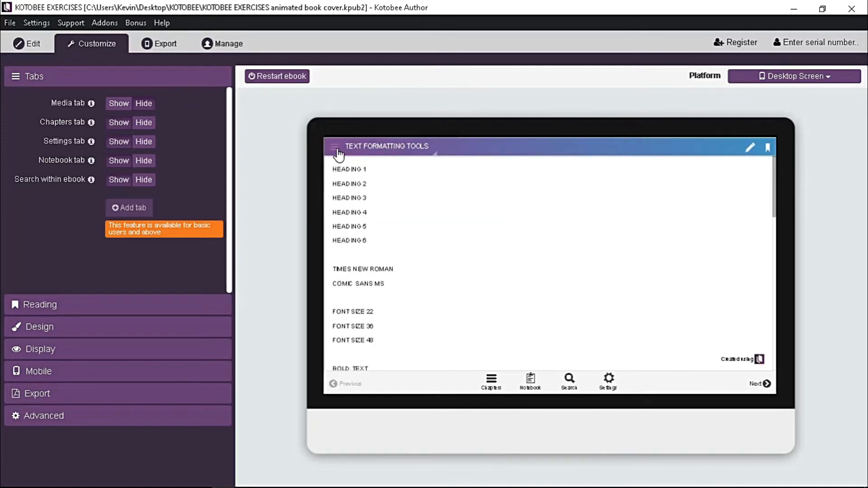
pyautogui.click(337, 147)
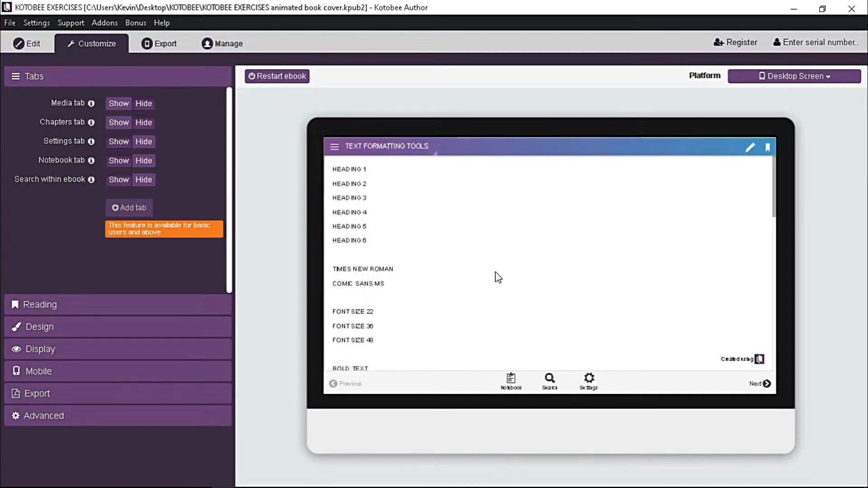
pyautogui.moveTo(281, 140)
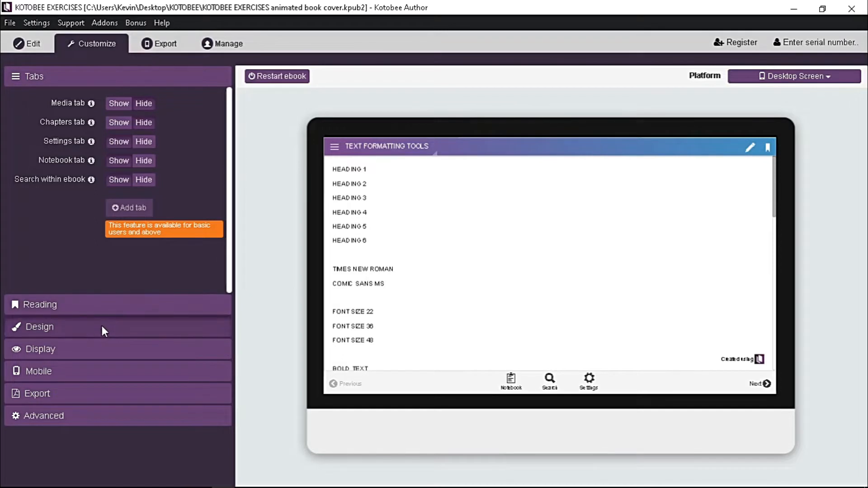
# Replace the slogan 'An interactive ebook' with 'WELCOME STUDENTS!!!'.
pyautogui.click(40, 326)
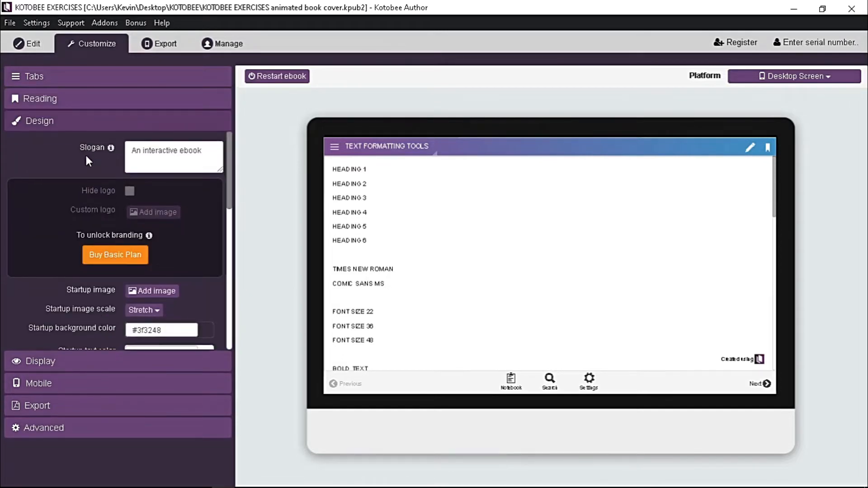
pyautogui.click(173, 157)
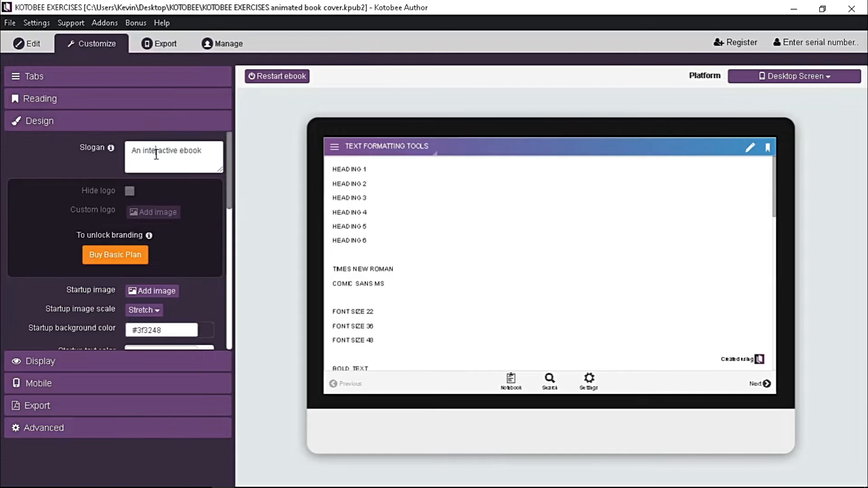
pyautogui.tripleClick(173, 151)
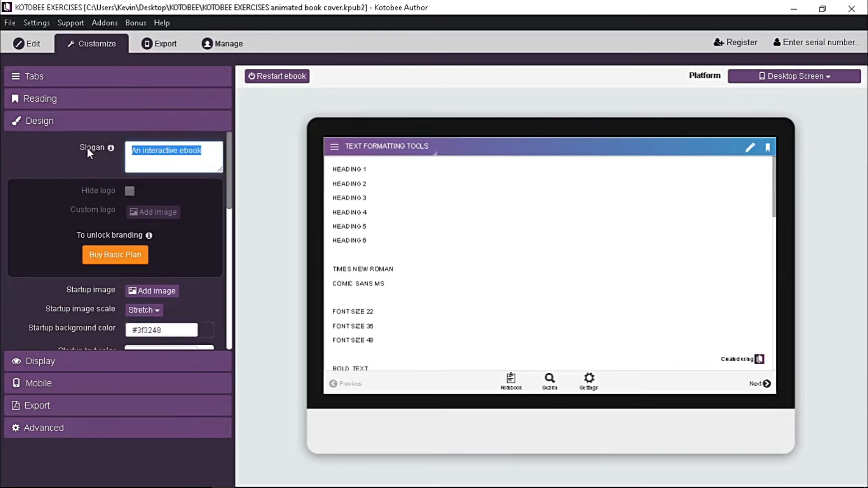
pyautogui.write('WE')
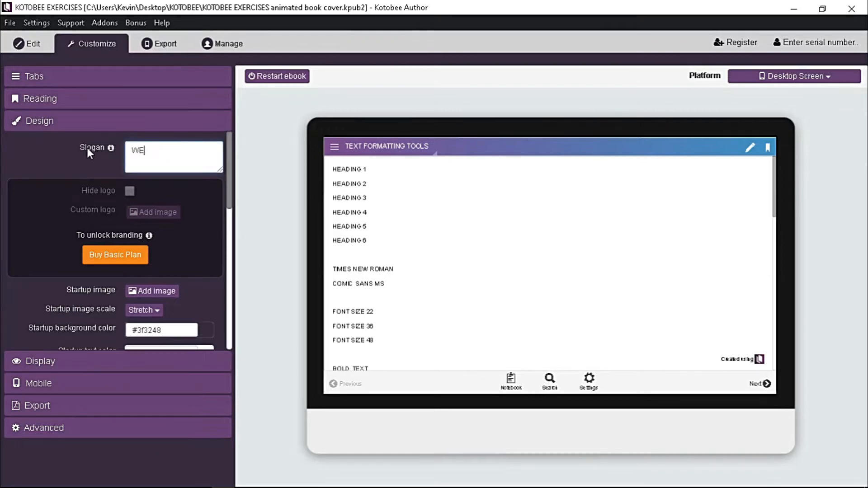
pyautogui.write('LCOME ST')
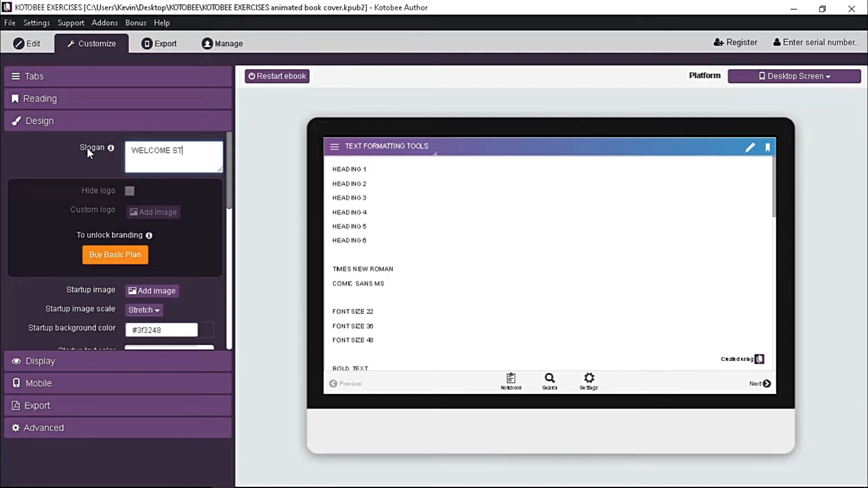
pyautogui.write('UDENTS!!!')
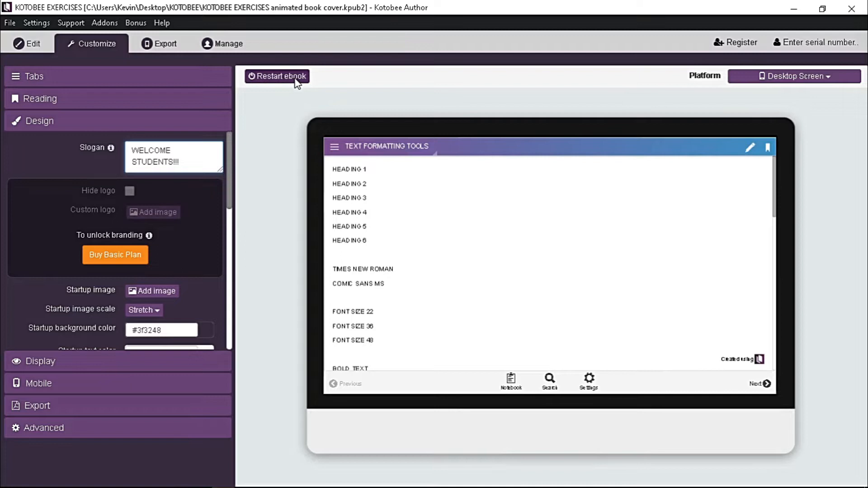
# Set startup background to #ffffff and startup text to #000000, restarting the preview around it.
pyautogui.click(277, 76)
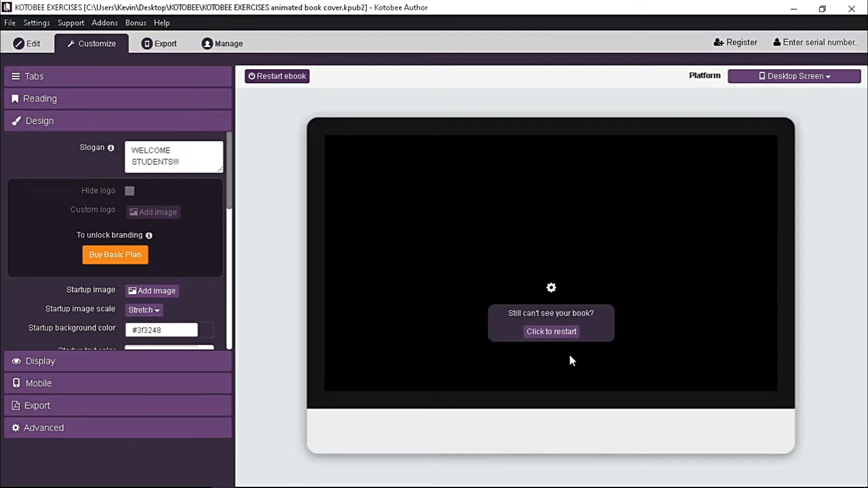
pyautogui.click(551, 332)
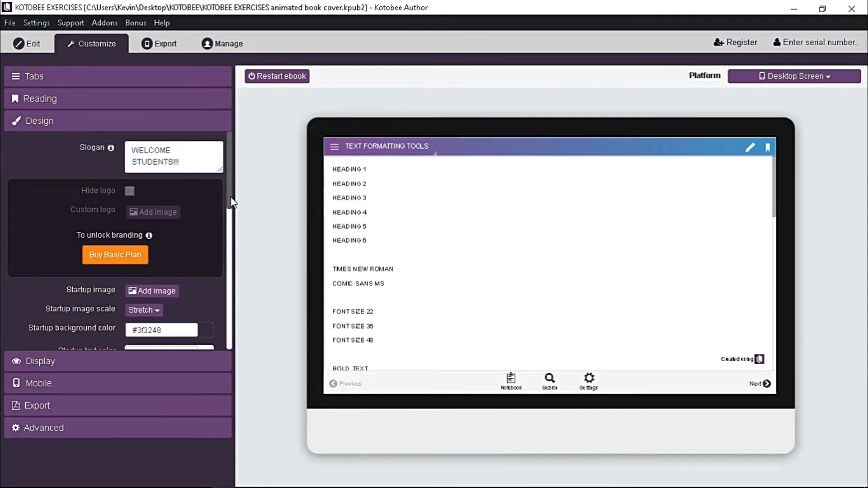
pyautogui.scroll(-3)
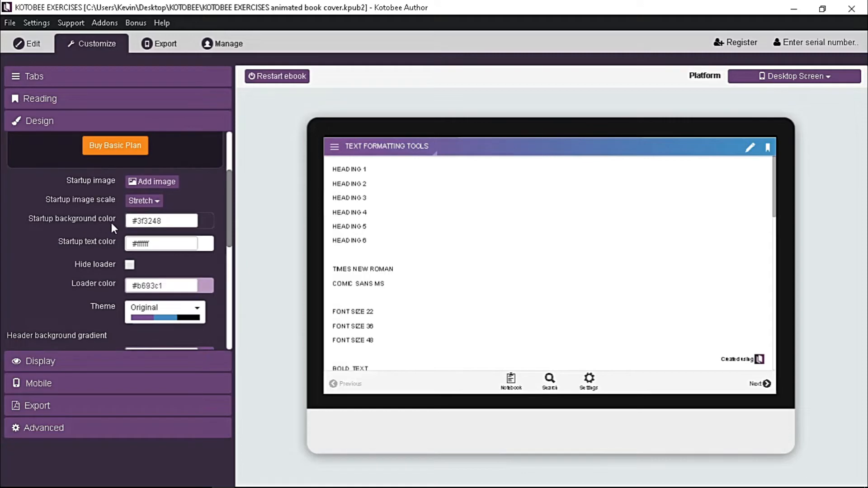
pyautogui.moveTo(210, 232)
pyautogui.write('#ffffff')
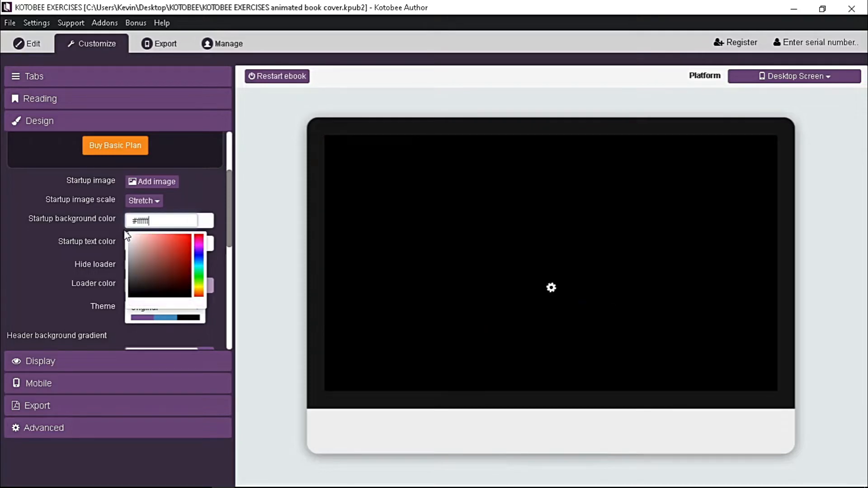
pyautogui.click(111, 233)
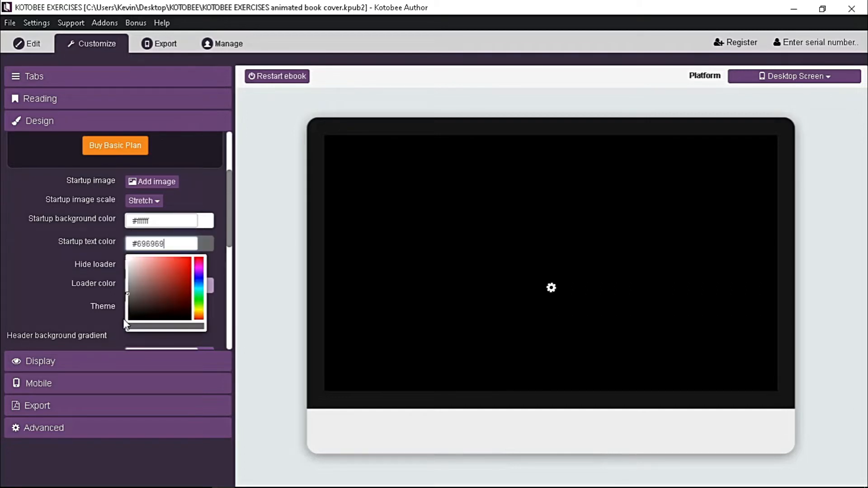
pyautogui.click(127, 323)
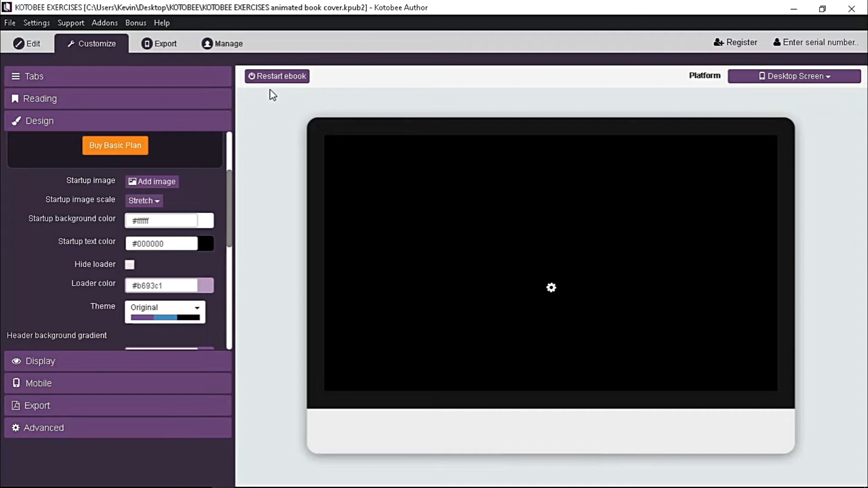
pyautogui.moveTo(541, 328)
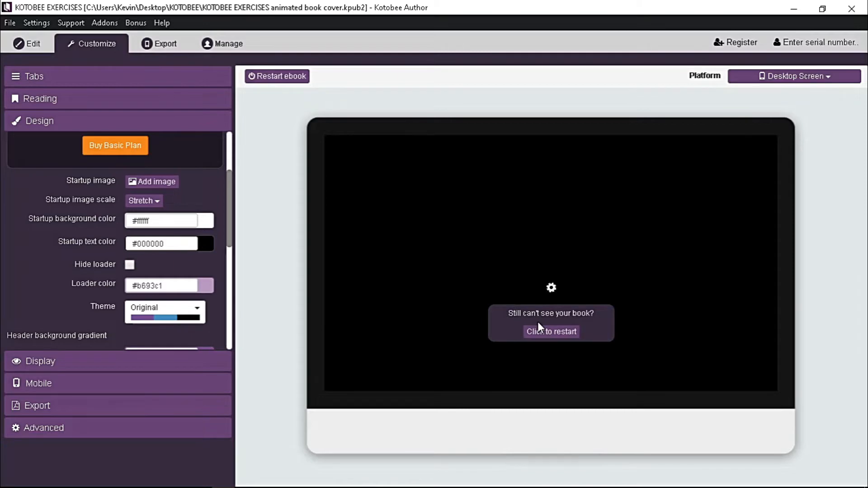
pyautogui.click(551, 331)
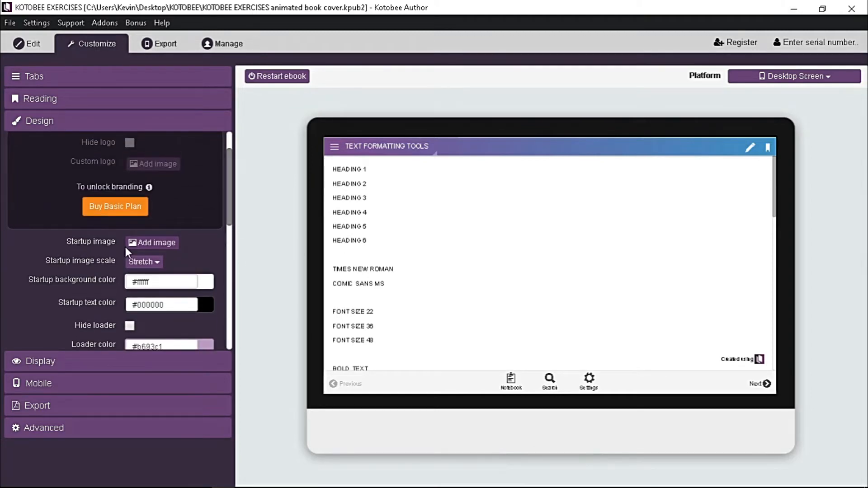
# Add bluebg.gif as the startup image scaled to Cover, with #ffffff startup text.
pyautogui.click(151, 243)
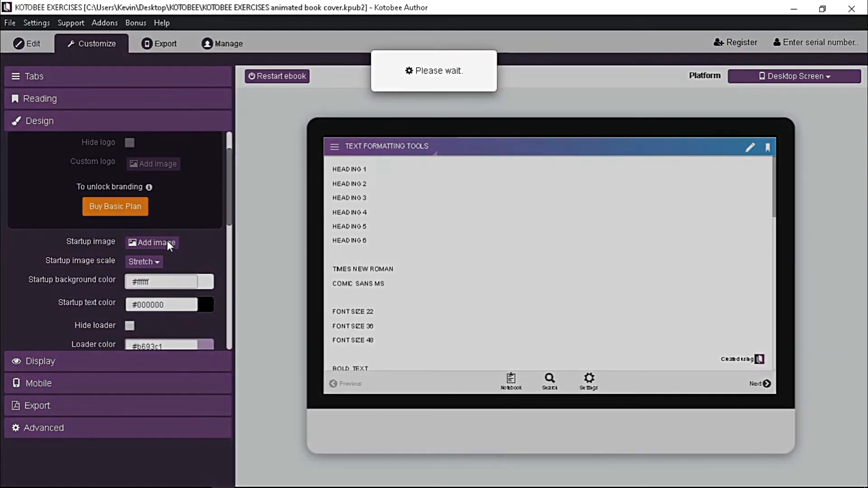
pyautogui.click(152, 242)
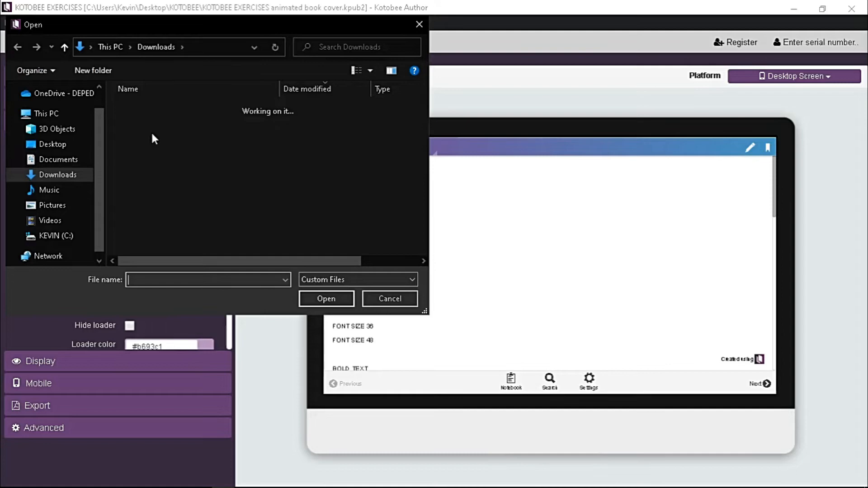
pyautogui.click(146, 172)
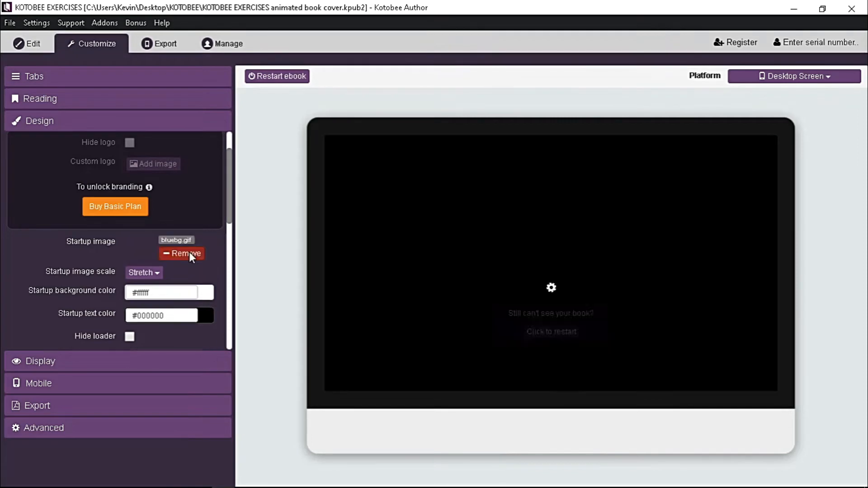
pyautogui.click(143, 292)
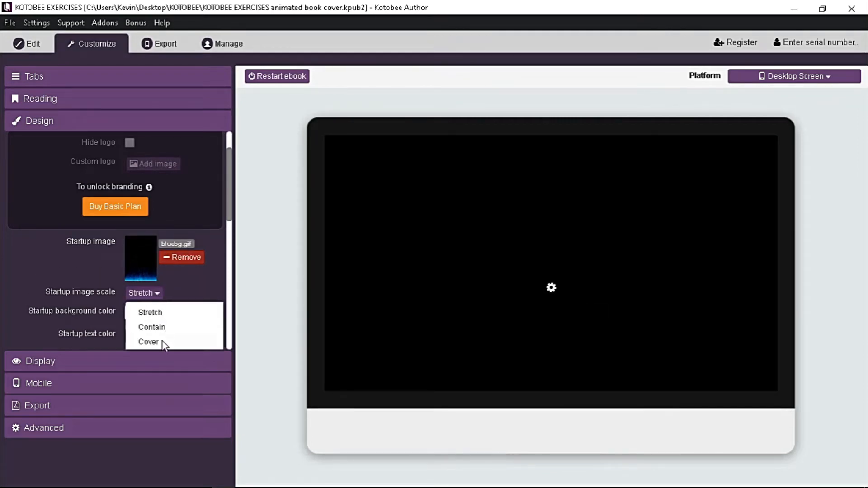
pyautogui.click(148, 342)
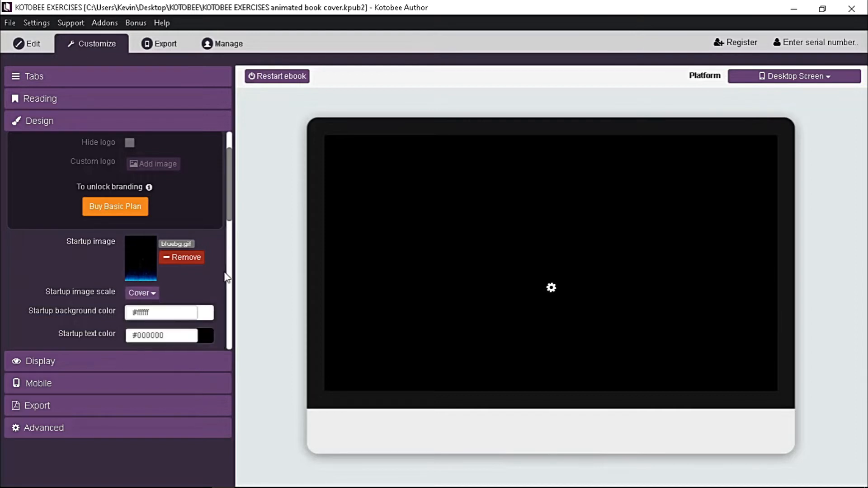
pyautogui.scroll(-3)
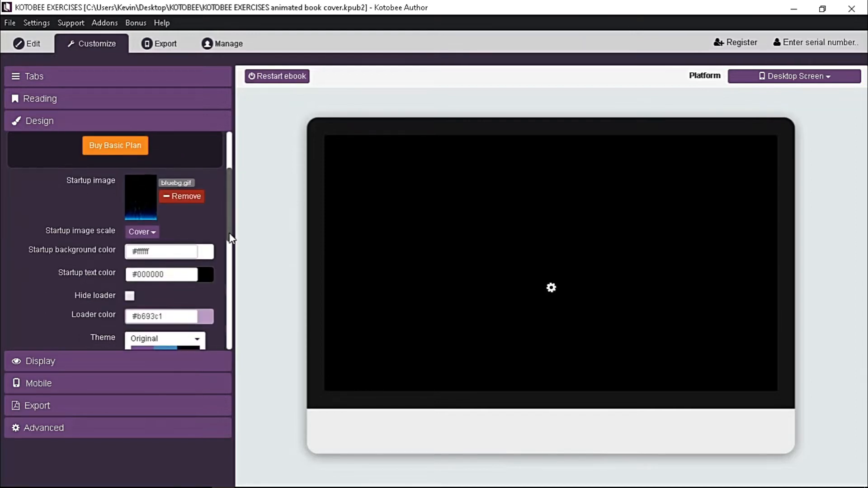
pyautogui.scroll(-3)
pyautogui.write('#ffffff')
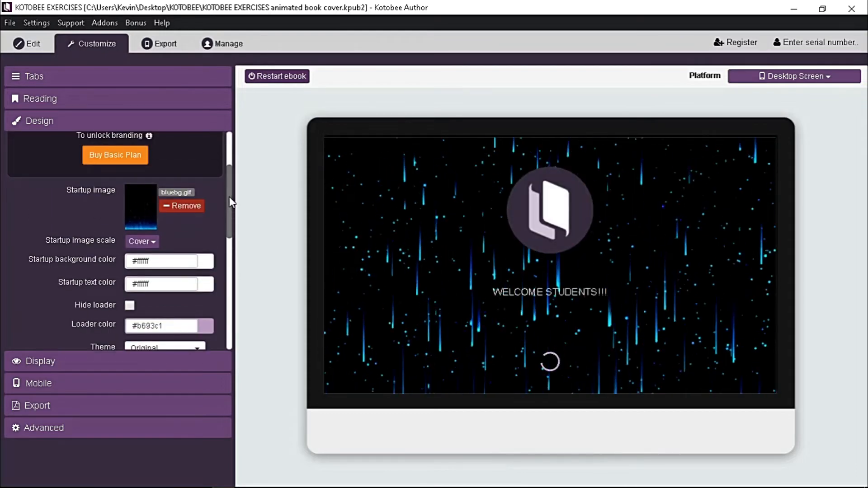
pyautogui.moveTo(260, 248)
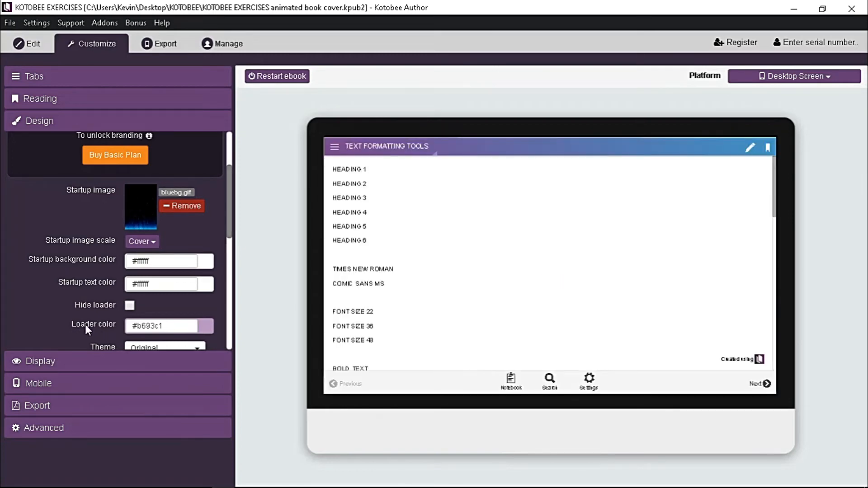
# Change the loader colour to cyan #11e5e0 and reload the preview.
pyautogui.click(162, 326)
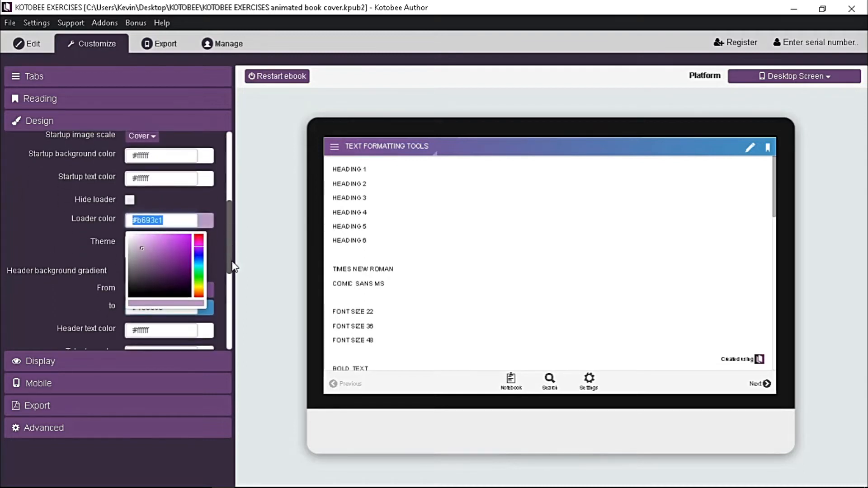
pyautogui.scroll(-3)
pyautogui.write('#11e5e0')
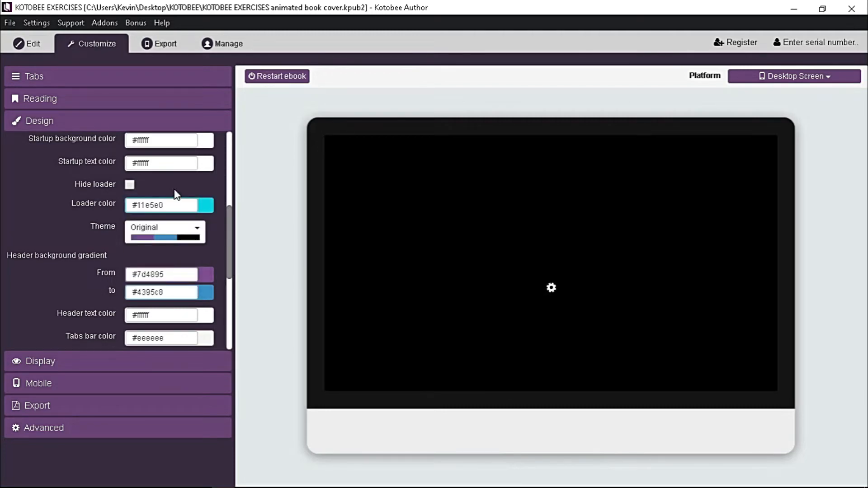
pyautogui.click(277, 76)
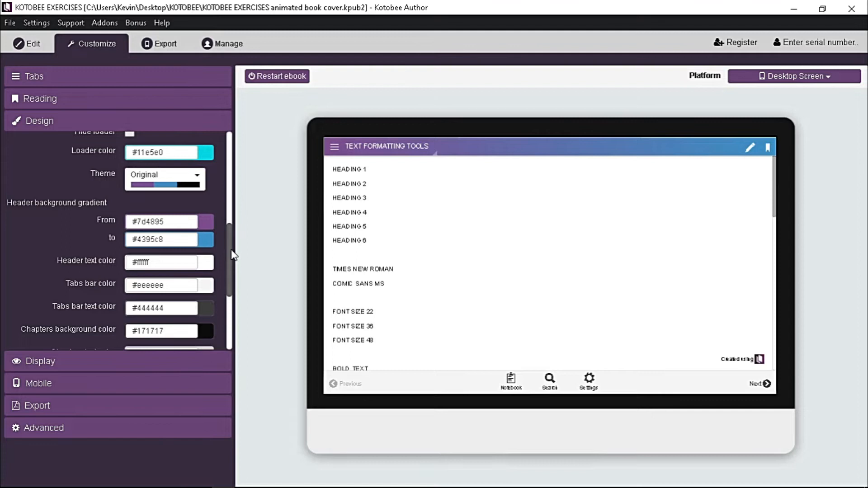
pyautogui.scroll(-3)
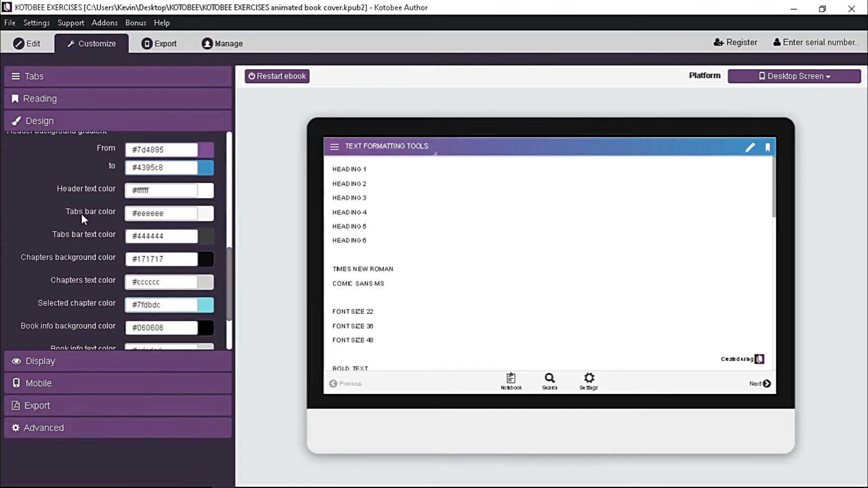
pyautogui.moveTo(59, 326)
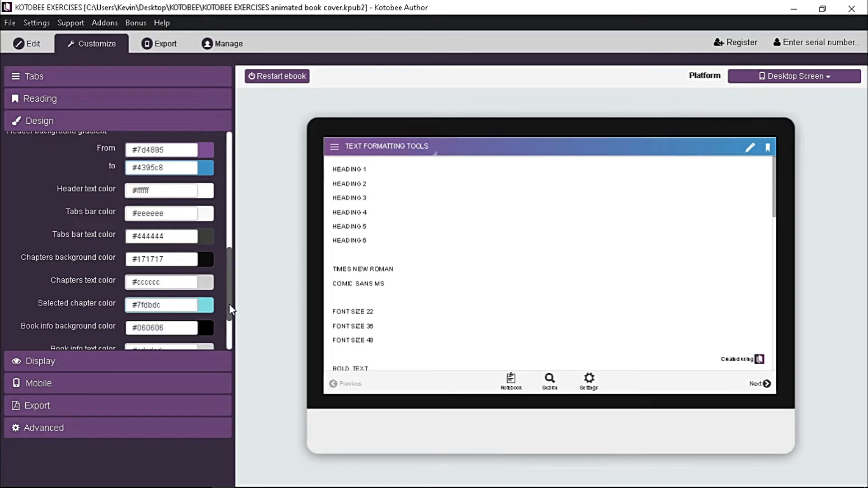
pyautogui.scroll(-3)
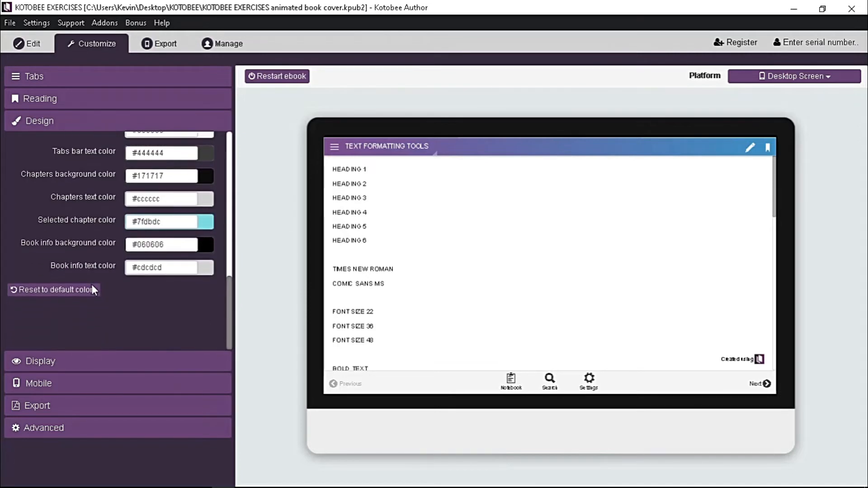
pyautogui.moveTo(74, 292)
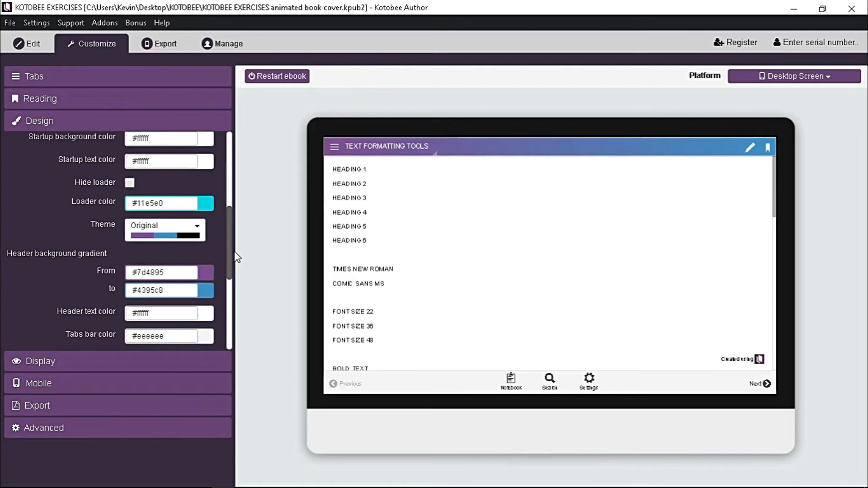
# Apply a darker theme from the Theme list.
pyautogui.click(165, 240)
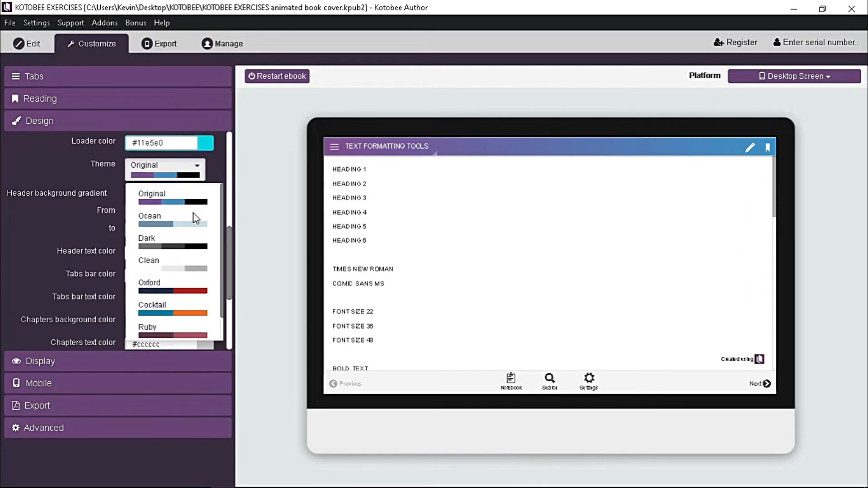
pyautogui.click(149, 216)
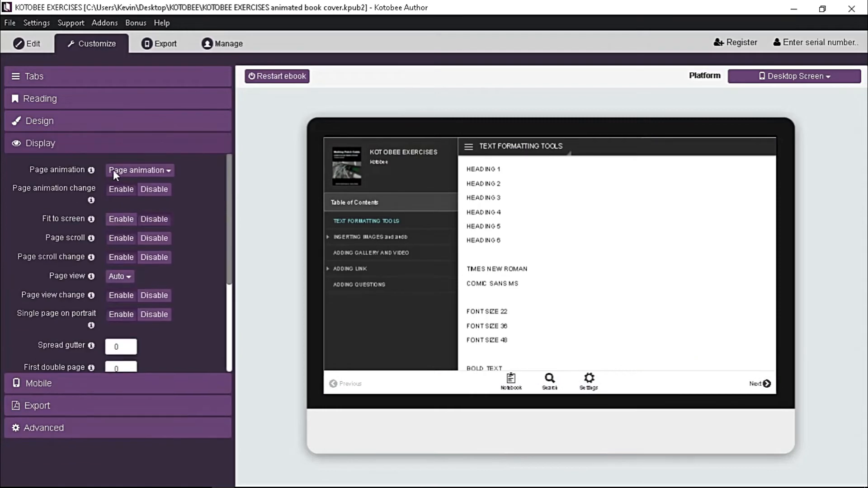
pyautogui.moveTo(166, 178)
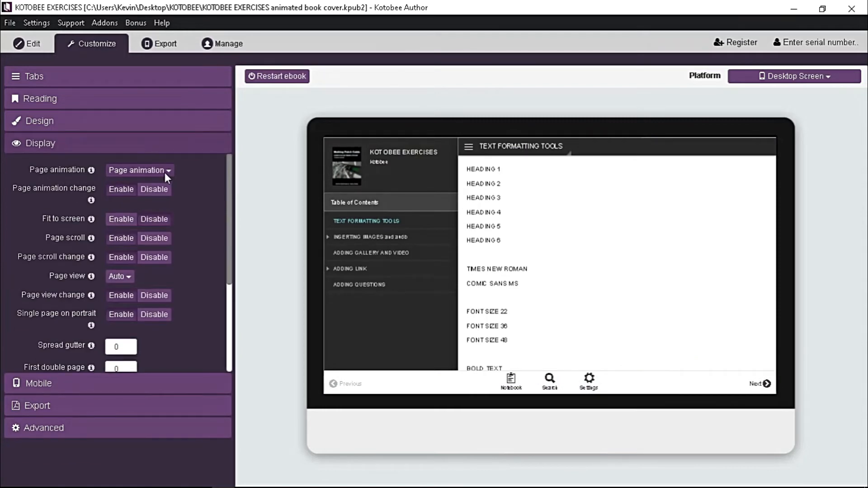
# Set Page animation to Page-flip and page forward four times in the preview.
pyautogui.click(139, 170)
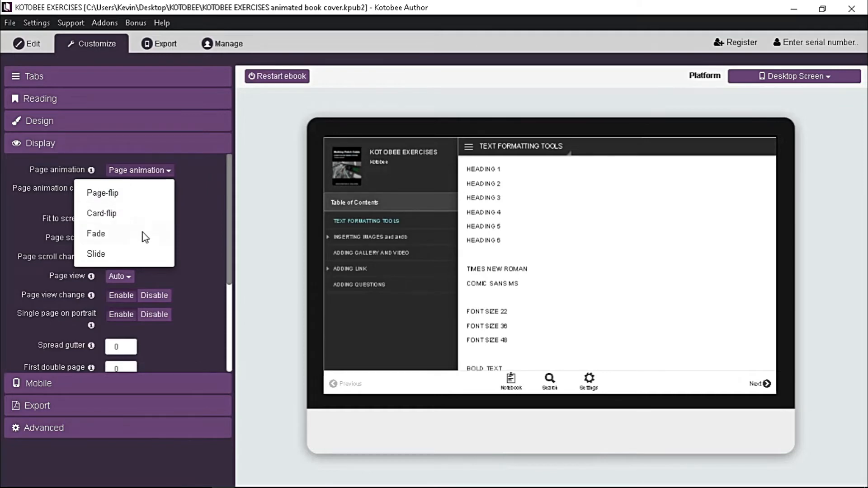
pyautogui.click(101, 193)
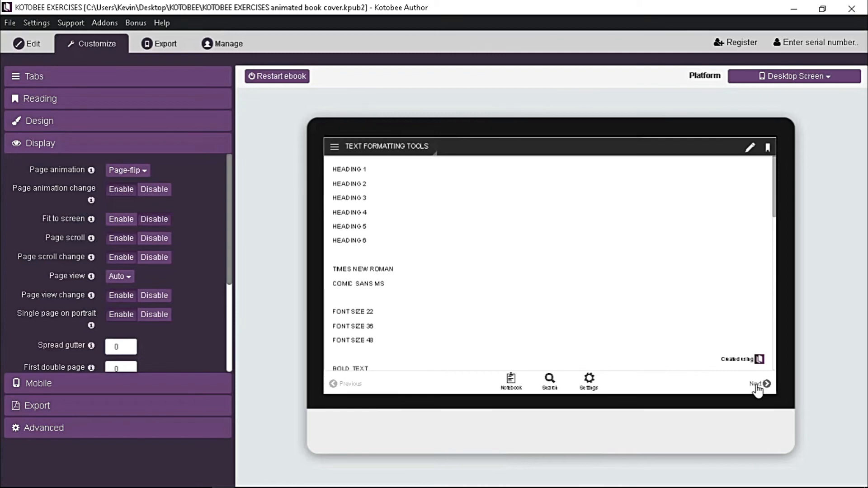
pyautogui.click(757, 383)
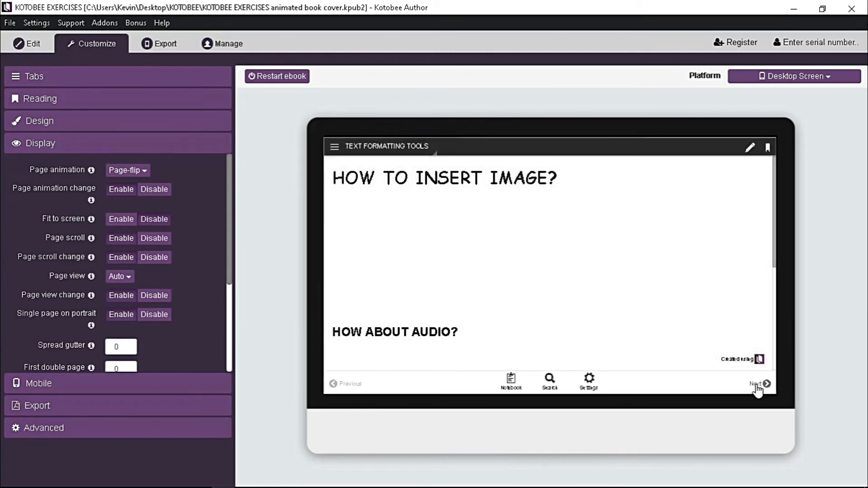
pyautogui.click(757, 384)
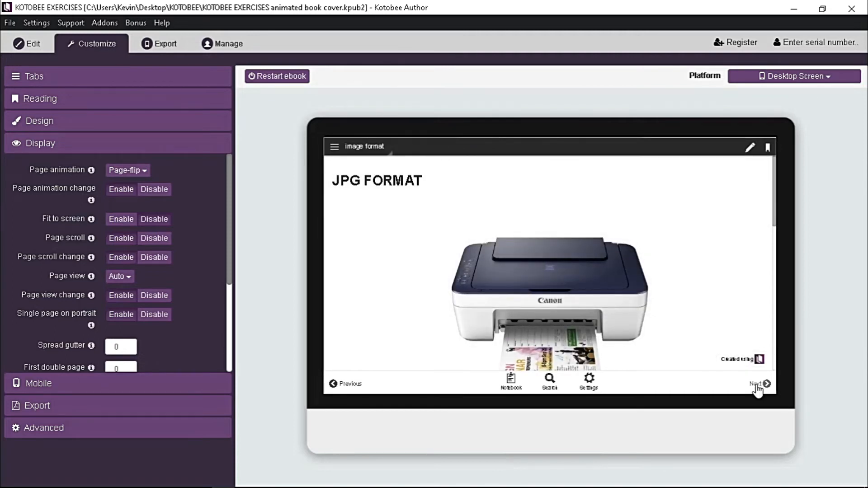
pyautogui.click(756, 384)
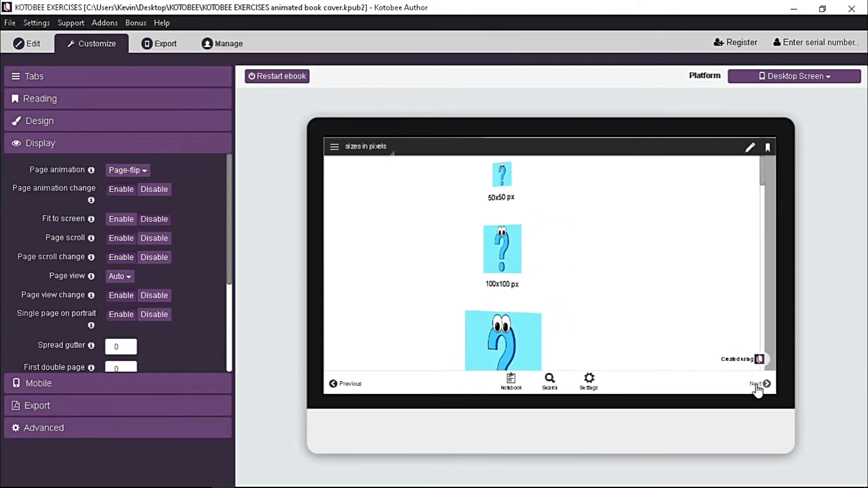
pyautogui.click(757, 383)
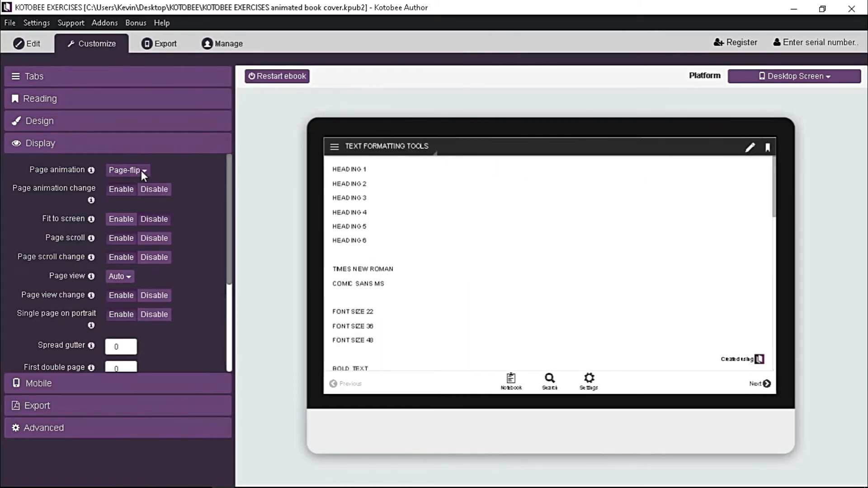
# Set Page animation to Card-flip, restart the preview, and page forward six times.
pyautogui.click(127, 170)
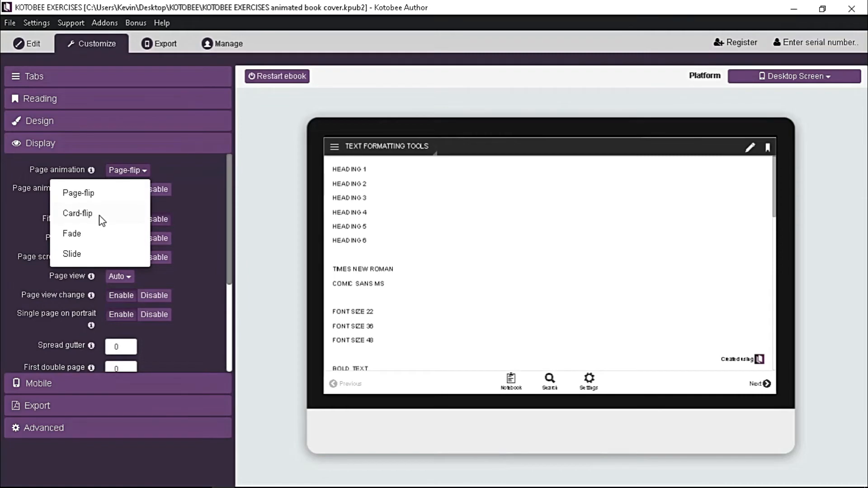
pyautogui.click(78, 213)
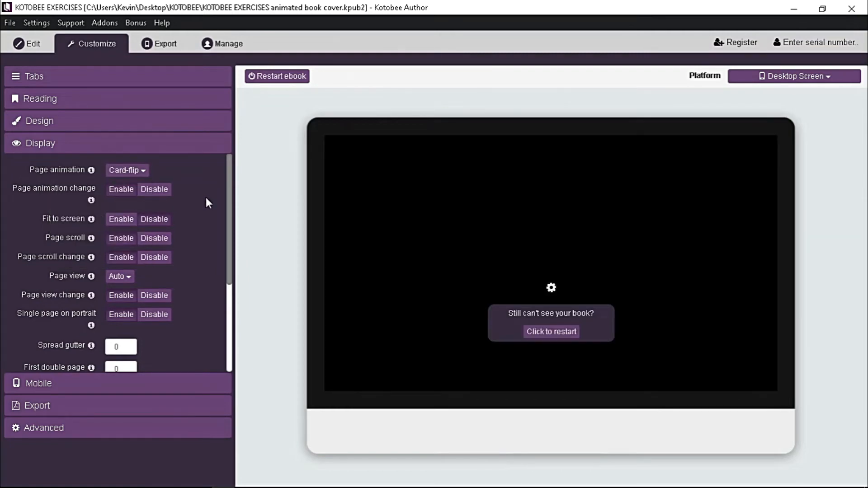
pyautogui.click(551, 331)
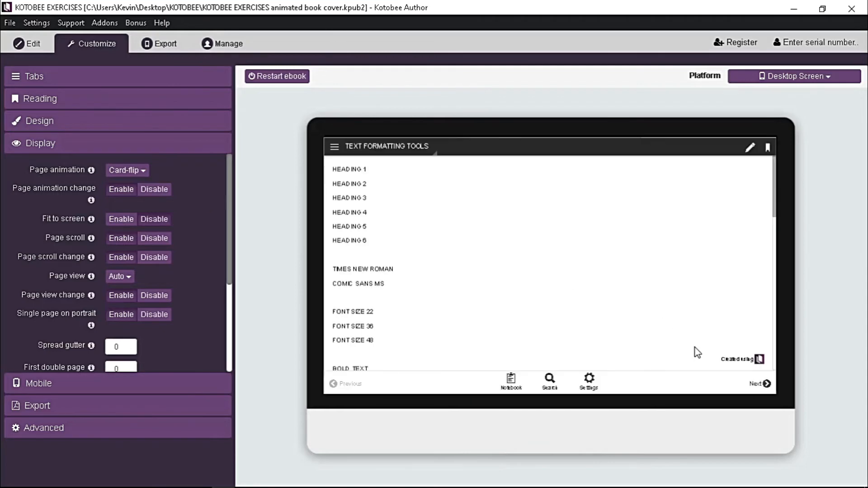
pyautogui.click(758, 383)
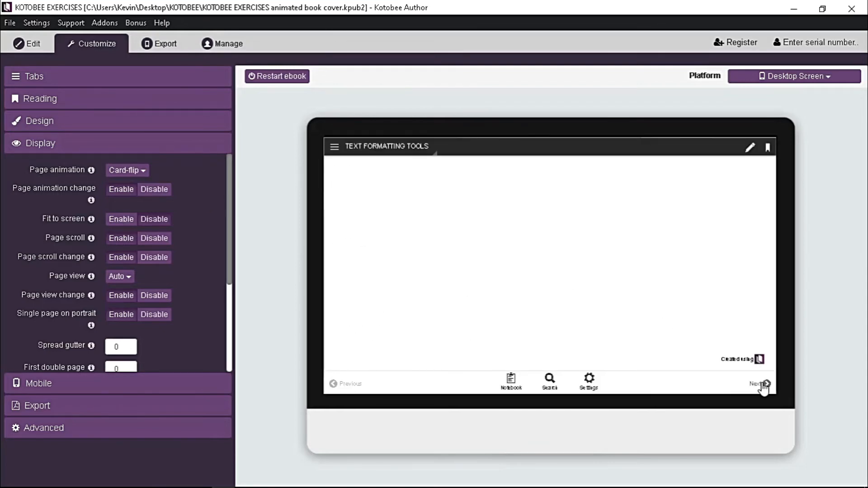
pyautogui.click(760, 384)
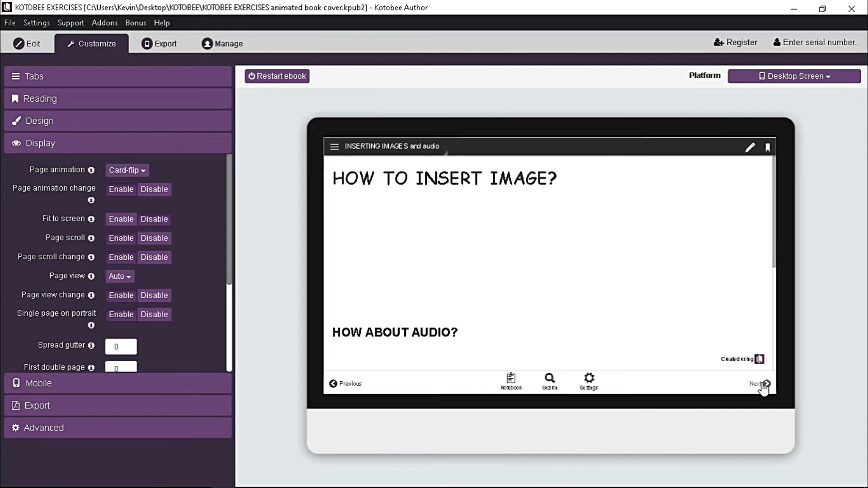
pyautogui.click(759, 384)
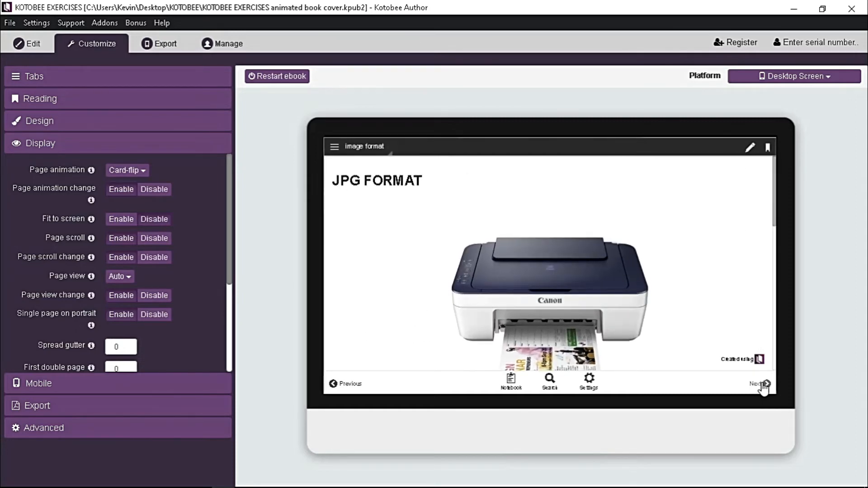
pyautogui.click(760, 384)
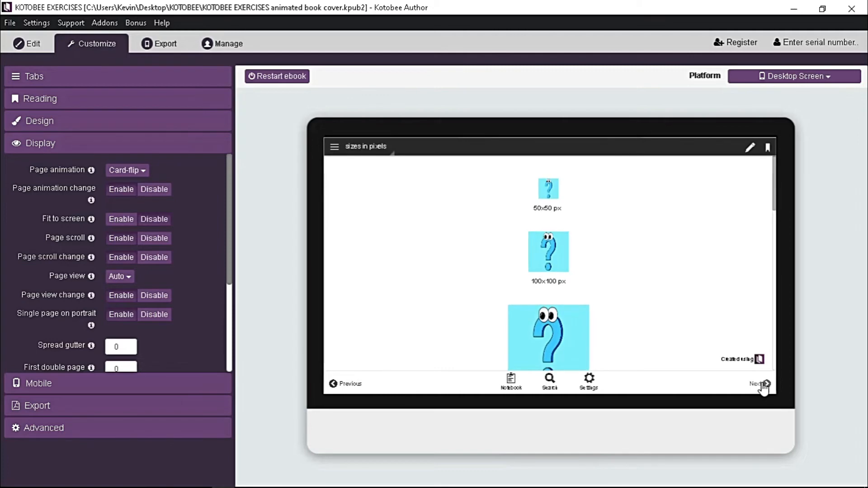
pyautogui.click(758, 384)
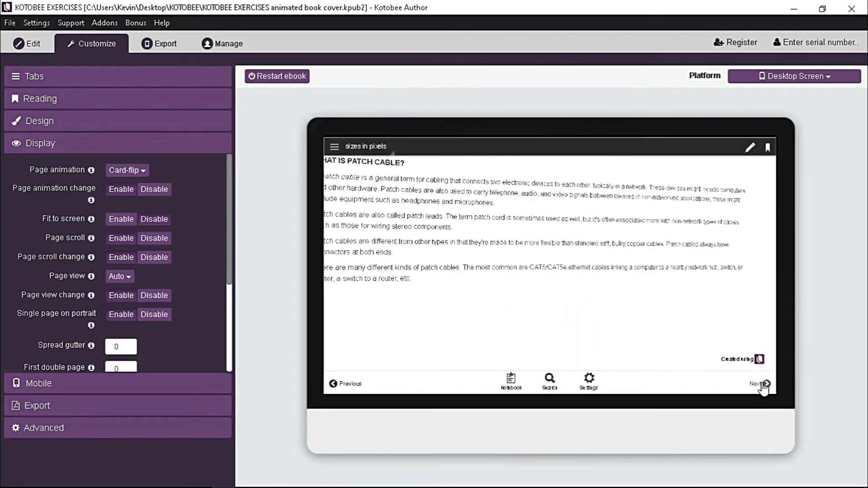
pyautogui.click(760, 384)
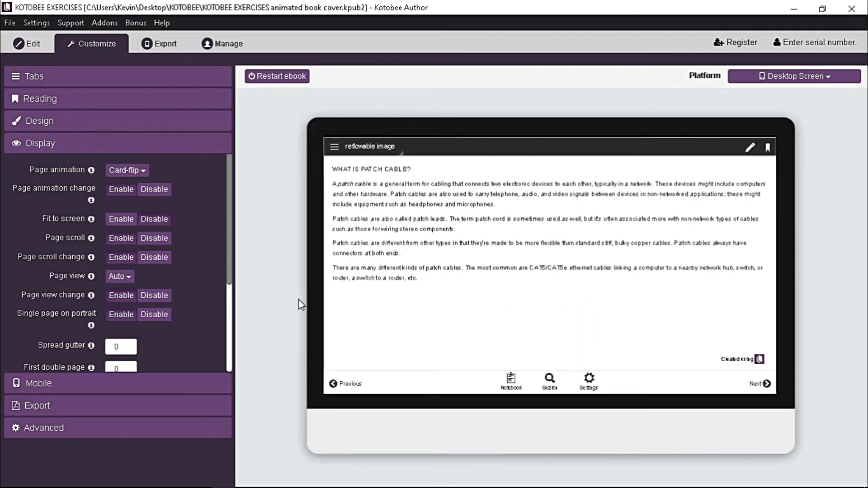
pyautogui.click(126, 170)
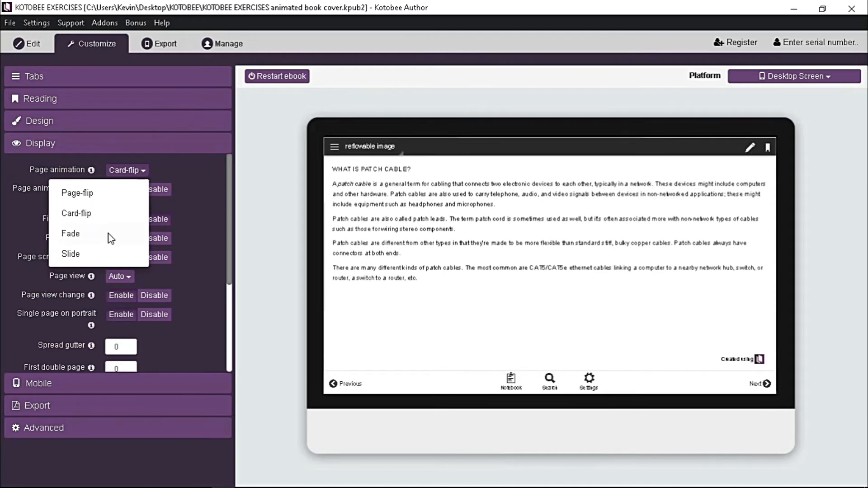
# Switch page turns to Fade and page the preview through to the reflowable image page.
pyautogui.click(70, 233)
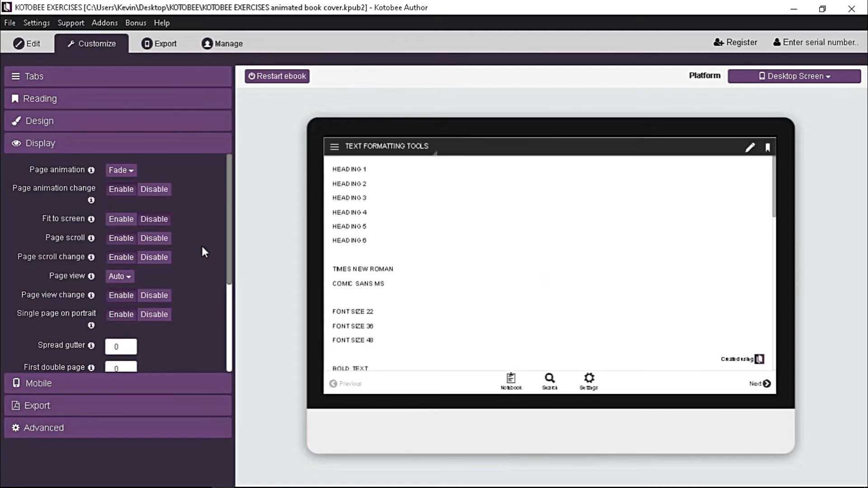
pyautogui.moveTo(639, 396)
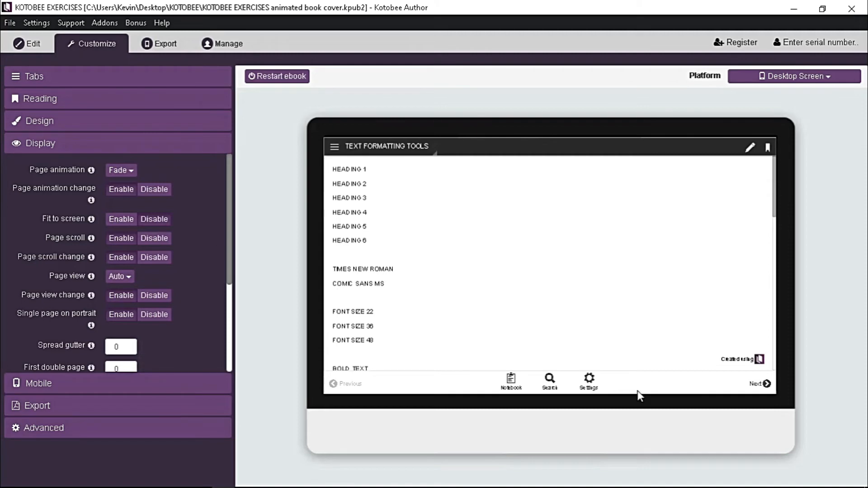
pyautogui.click(760, 384)
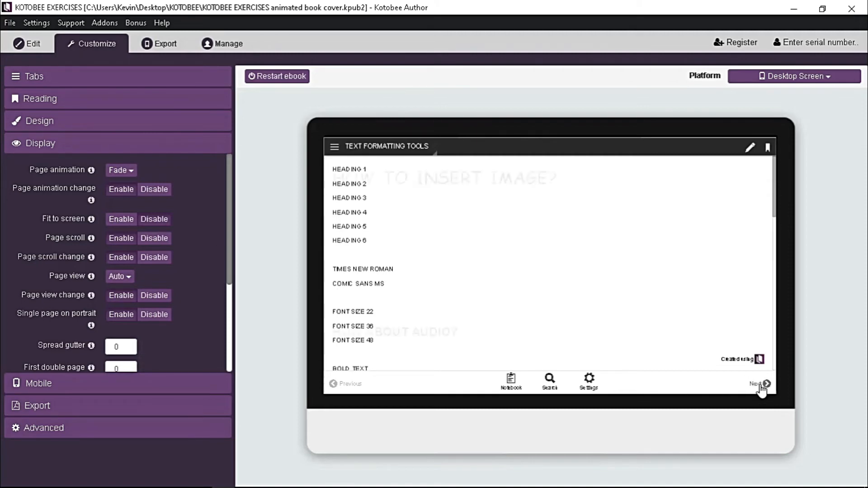
pyautogui.click(767, 383)
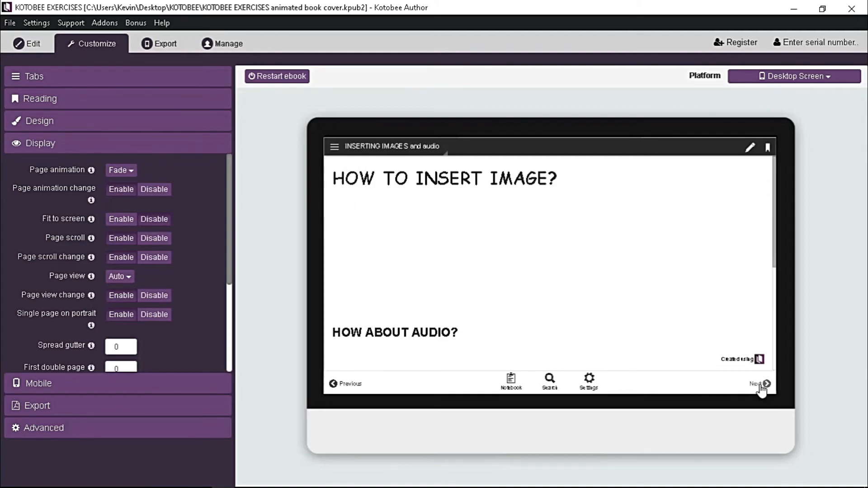
pyautogui.click(767, 384)
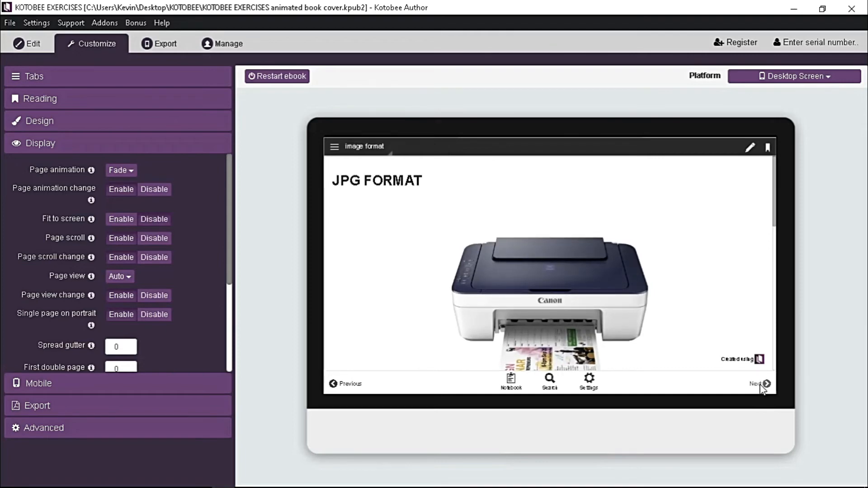
pyautogui.click(757, 383)
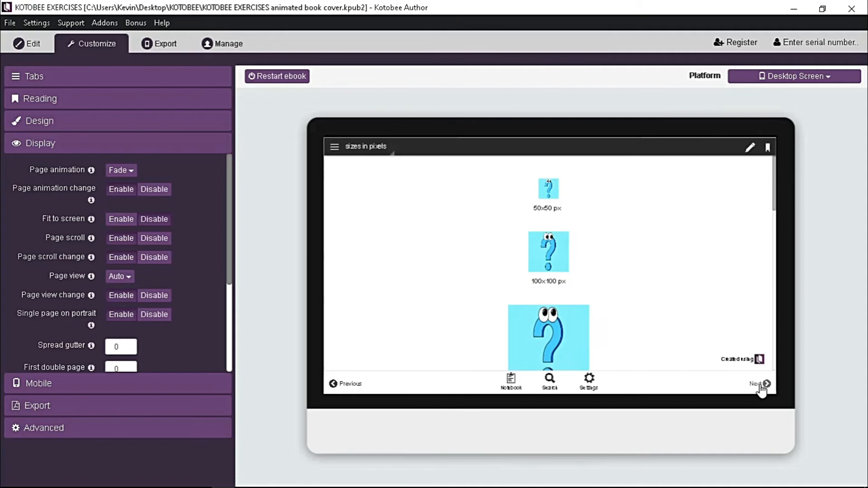
pyautogui.click(120, 170)
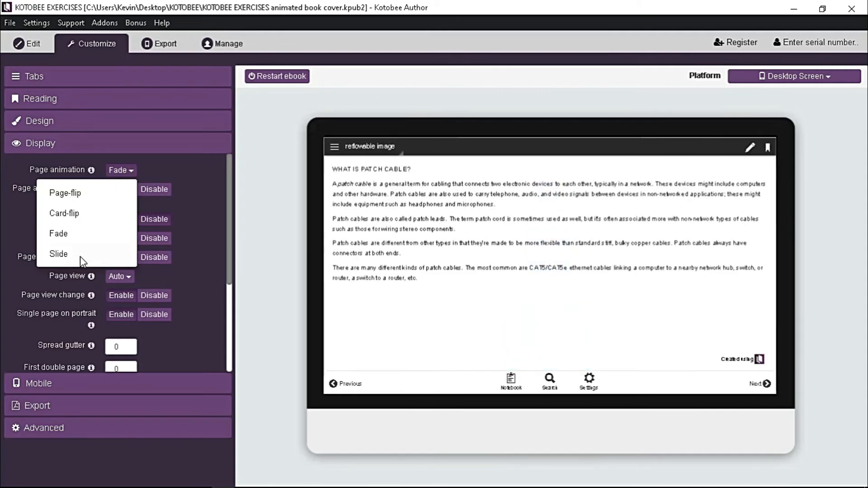
# Set the page animation to Slide and page the preview through several chapters.
pyautogui.click(57, 254)
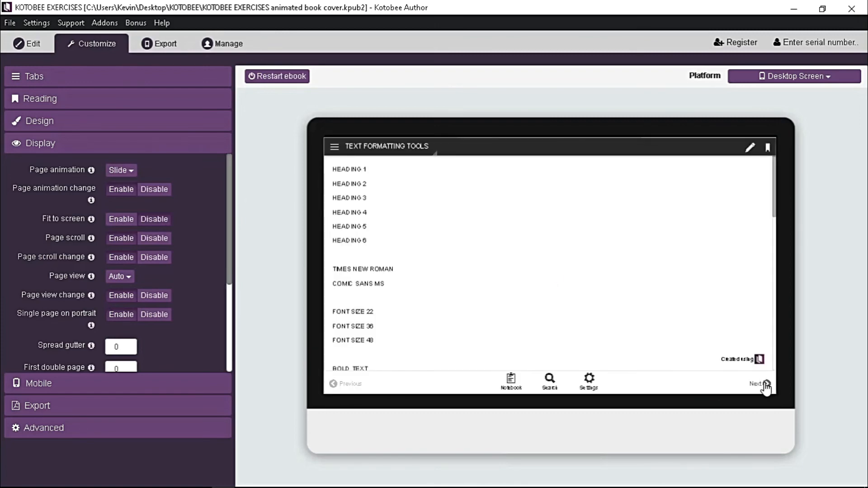
pyautogui.click(761, 384)
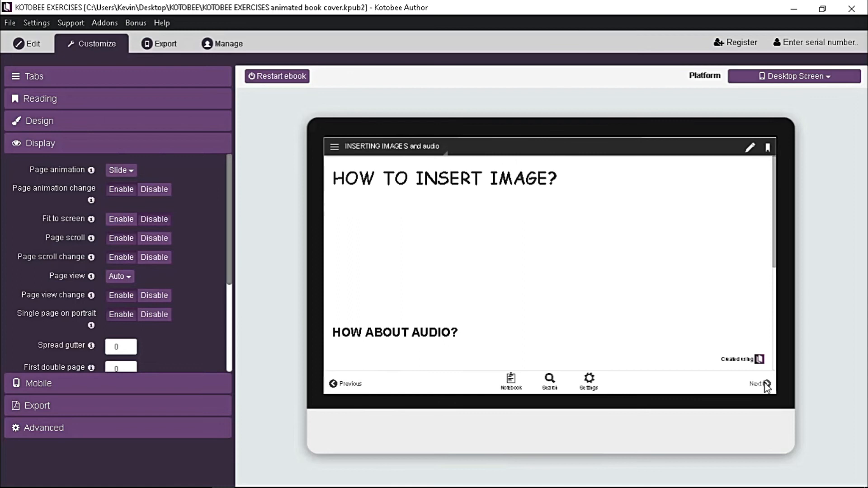
pyautogui.click(767, 383)
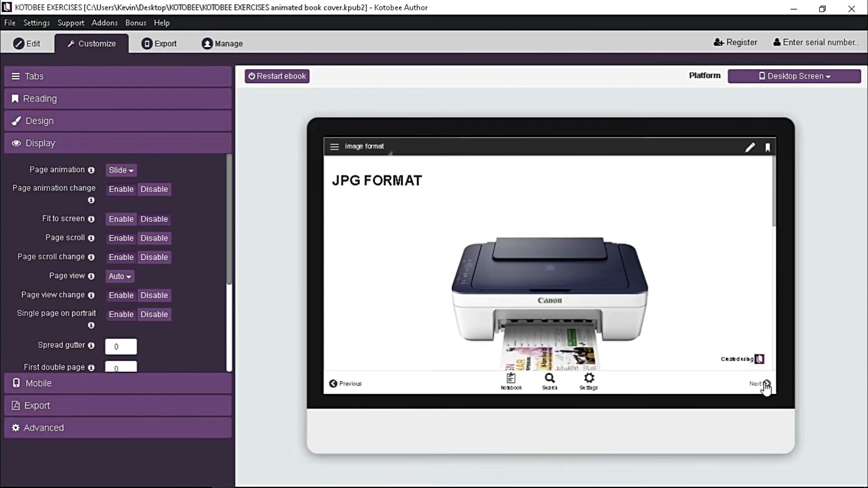
pyautogui.click(763, 383)
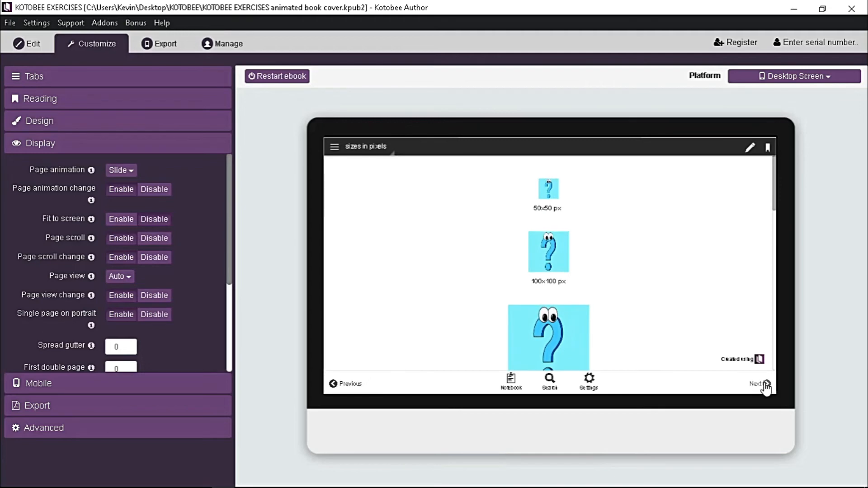
pyautogui.click(762, 384)
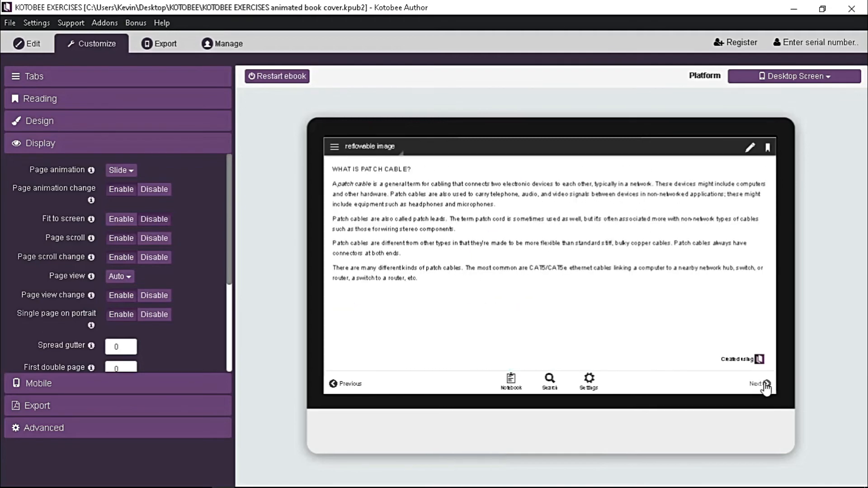
pyautogui.moveTo(693, 397)
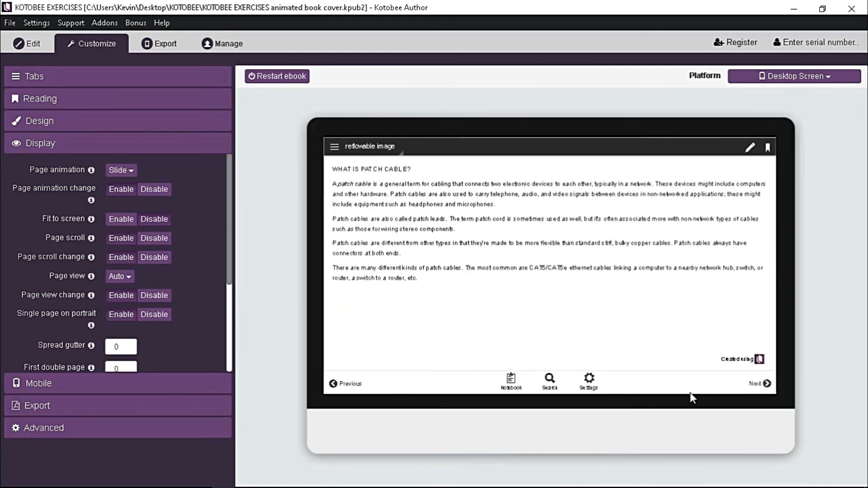
pyautogui.moveTo(524, 429)
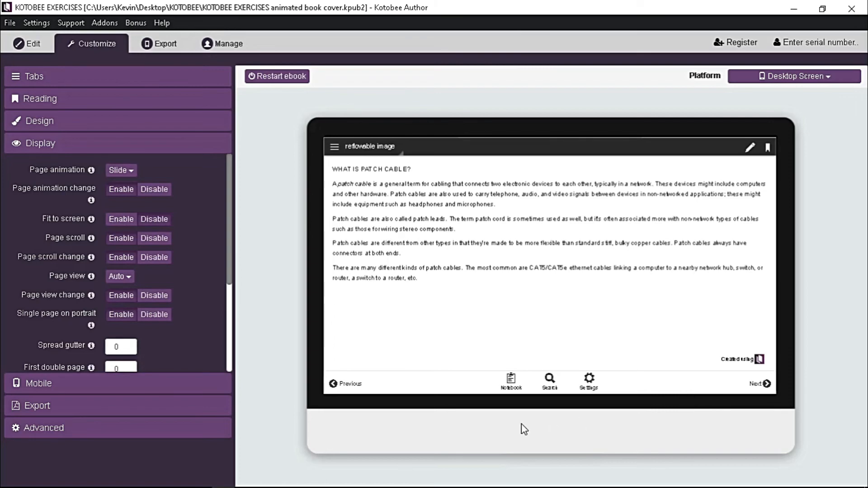
pyautogui.click(176, 478)
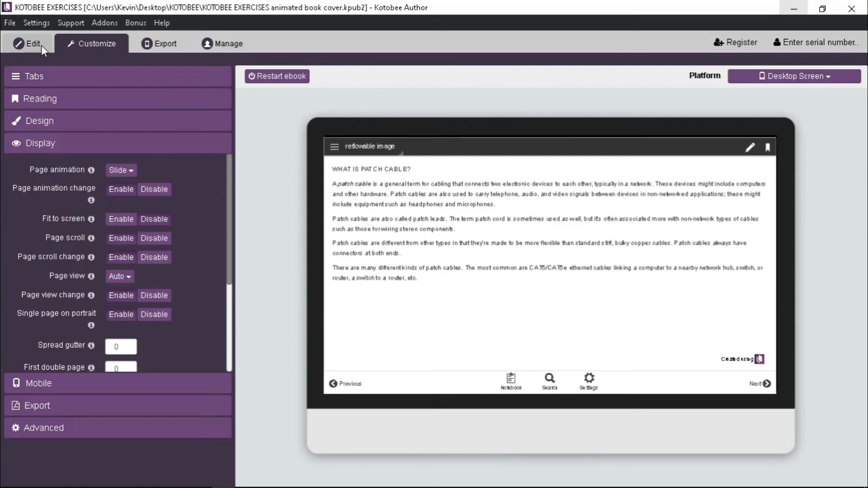
# Return to the Edit tab, save the ebook, and bring up Kotobee Reader.
pyautogui.click(28, 43)
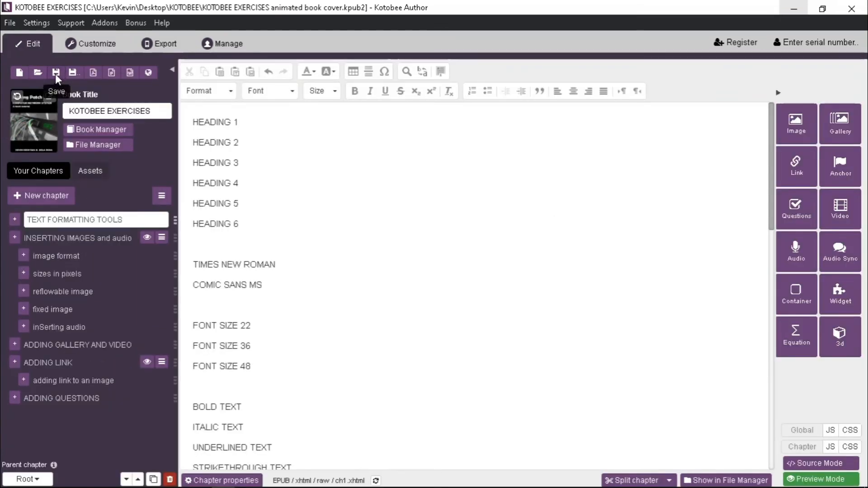
pyautogui.click(54, 72)
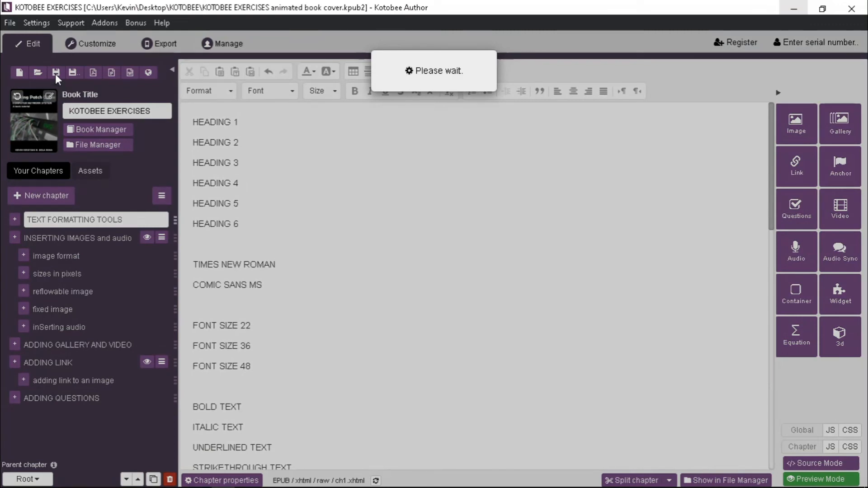
pyautogui.click(819, 479)
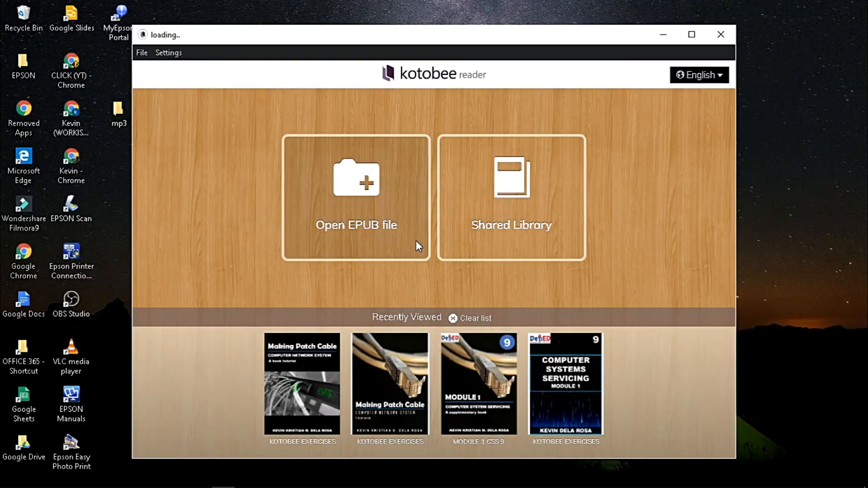
pyautogui.moveTo(538, 156)
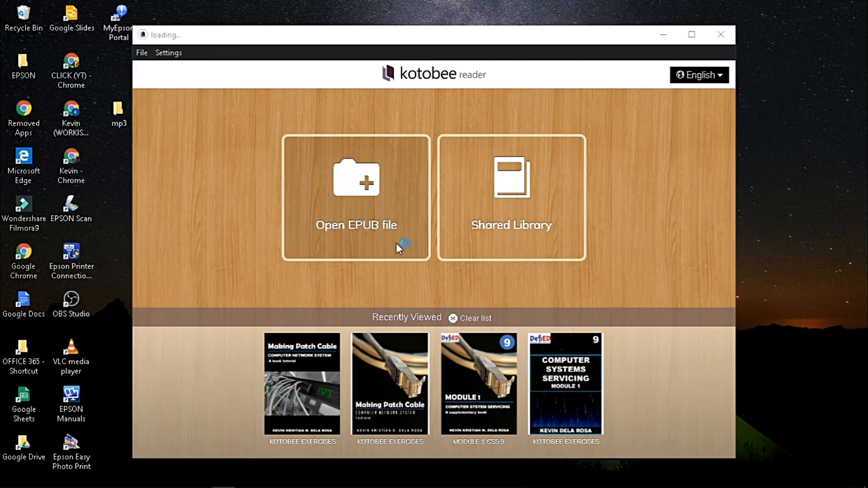
# Open the saved KOTOBEE EXERCISES EPUB file in Kotobee Reader.
pyautogui.click(356, 198)
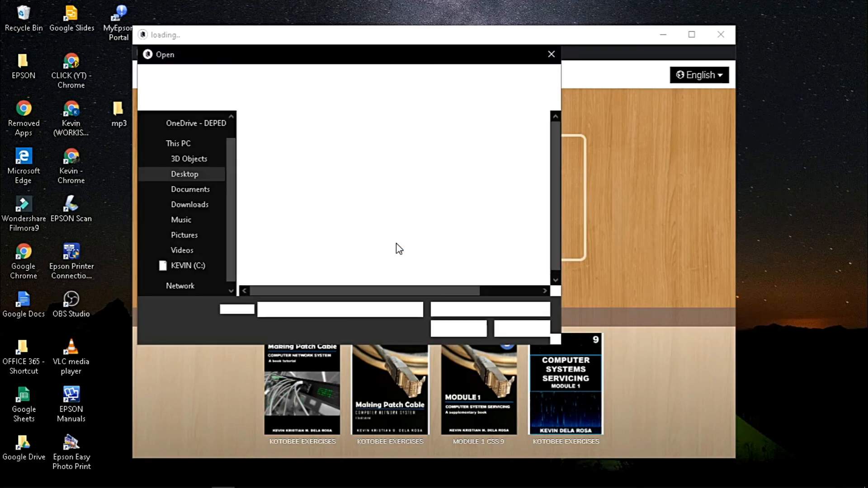
pyautogui.click(551, 53)
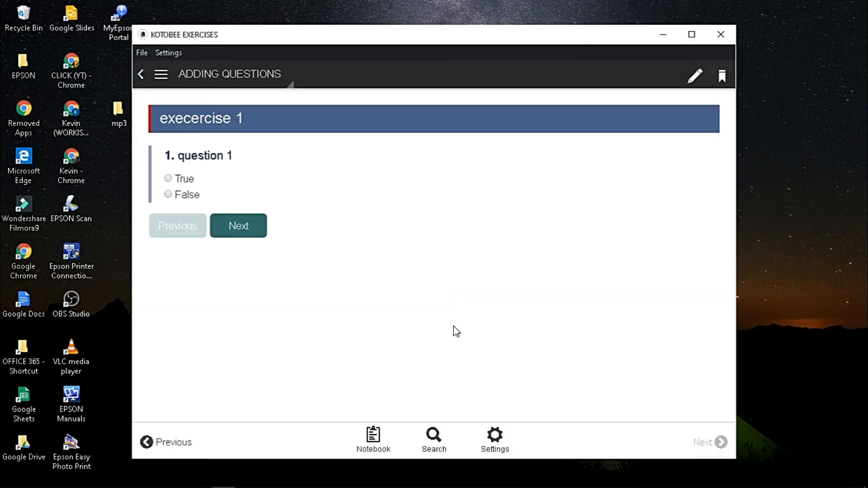
pyautogui.moveTo(417, 442)
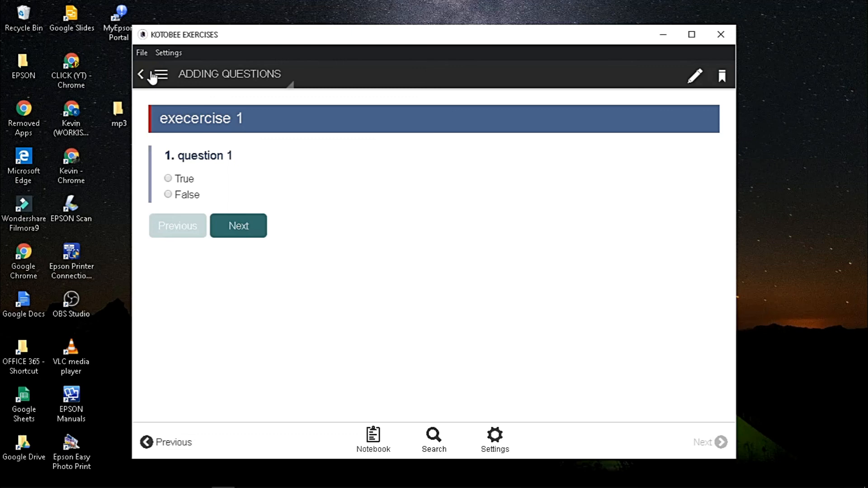
# Jump to TEXT FORMATTING TOOLS, page to the reflowable image page, then return to the library.
pyautogui.click(158, 75)
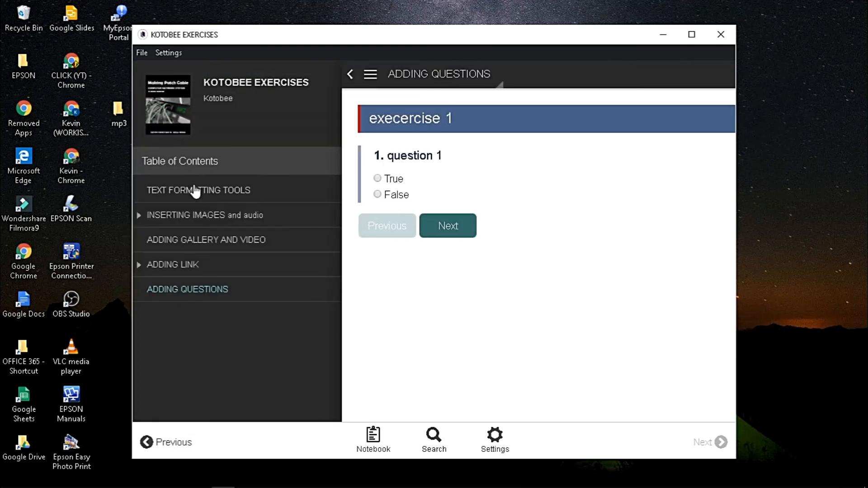
pyautogui.click(198, 190)
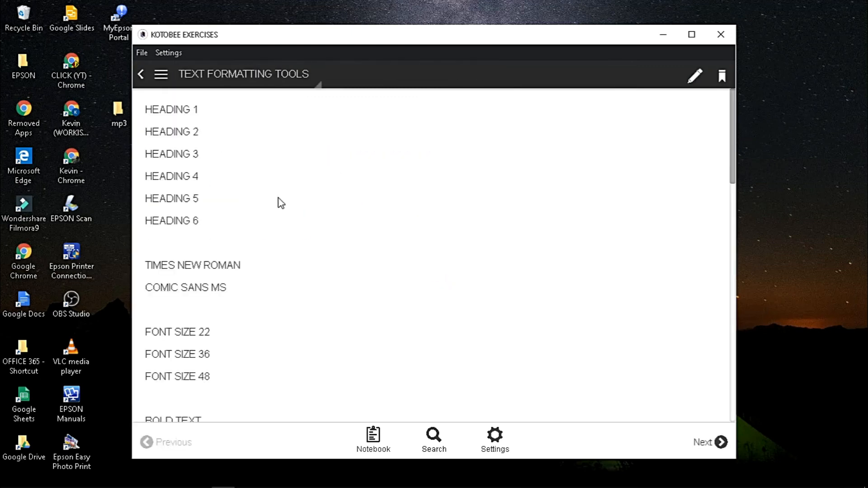
pyautogui.moveTo(704, 442)
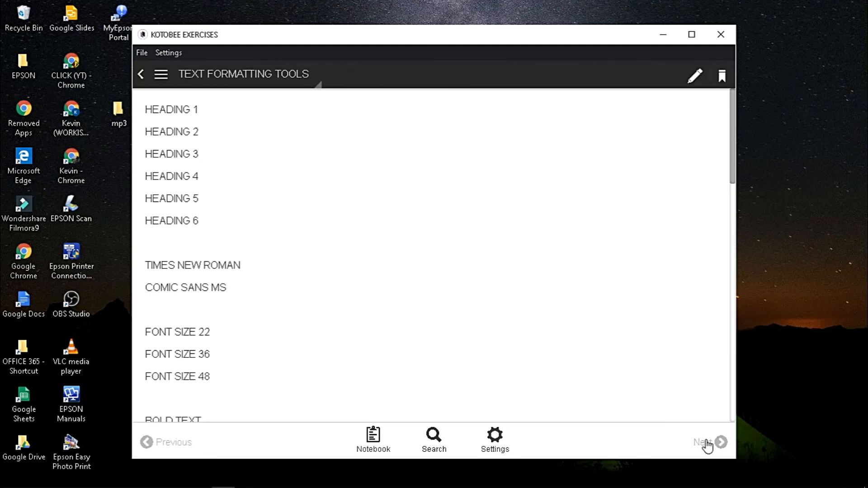
pyautogui.click(720, 442)
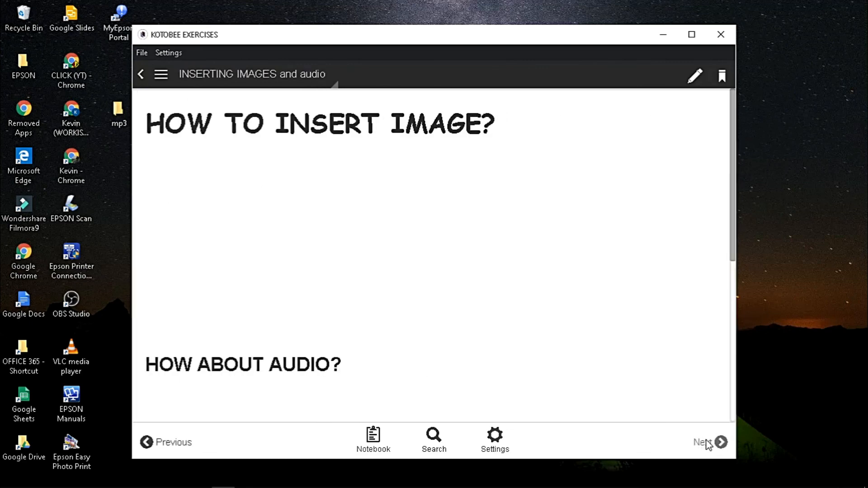
pyautogui.click(720, 442)
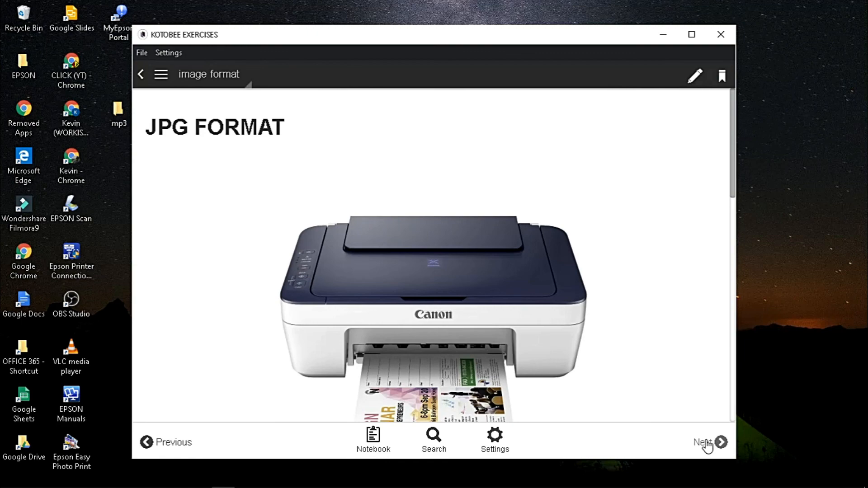
pyautogui.click(710, 442)
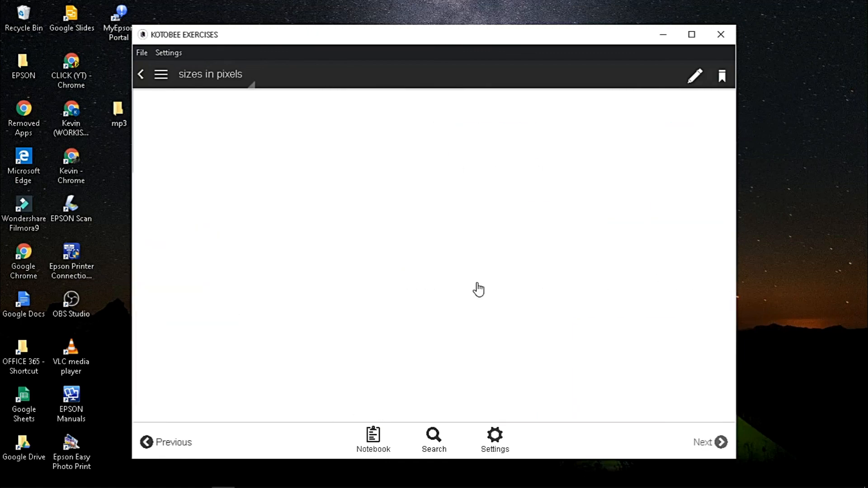
pyautogui.click(141, 76)
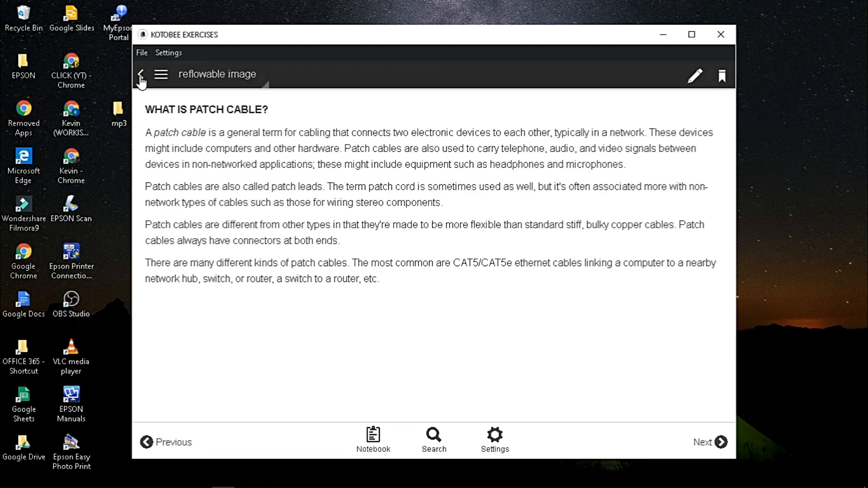
pyautogui.click(143, 74)
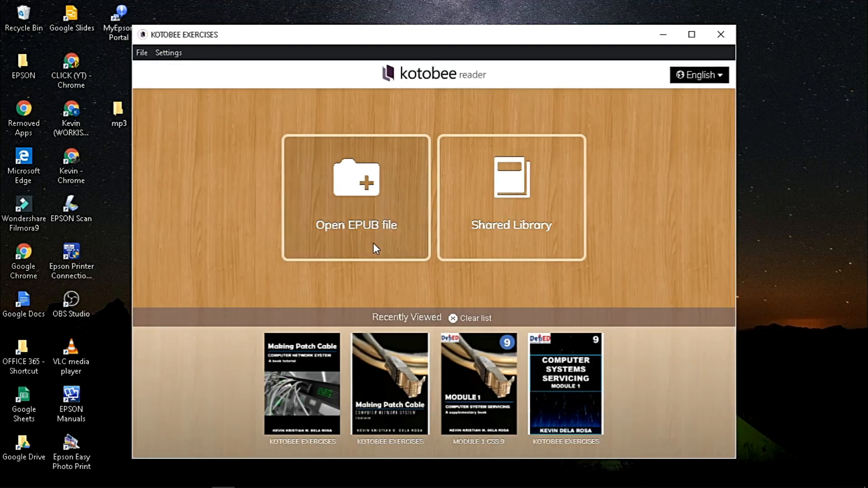